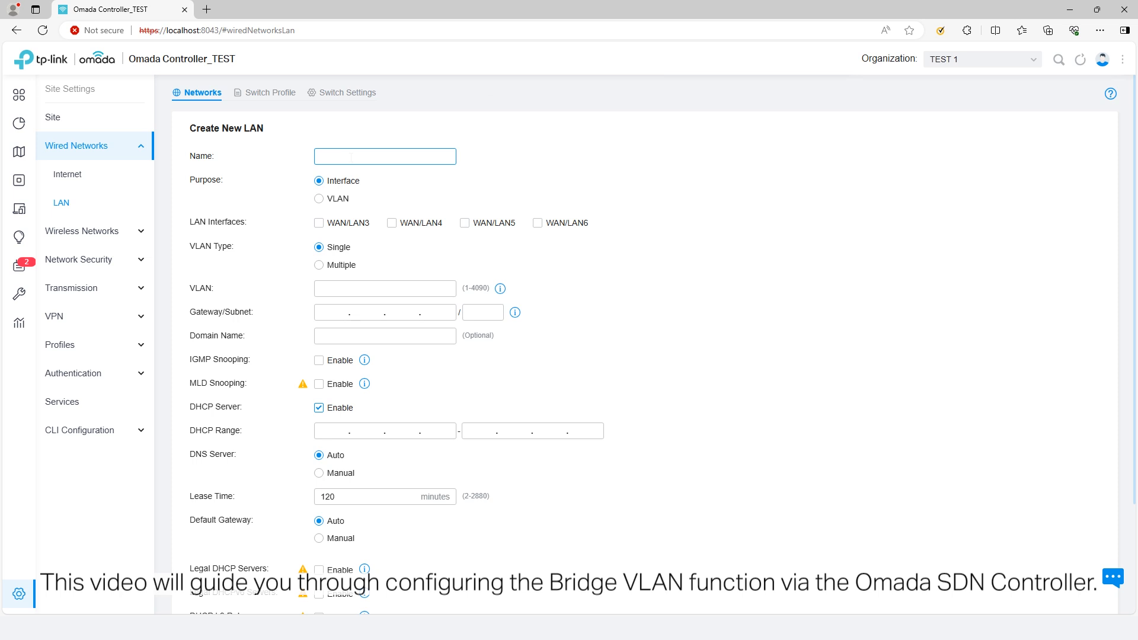
Step: Bring up the site's device list showing the gateway, switch and access point
type("VLAN Interface 20")
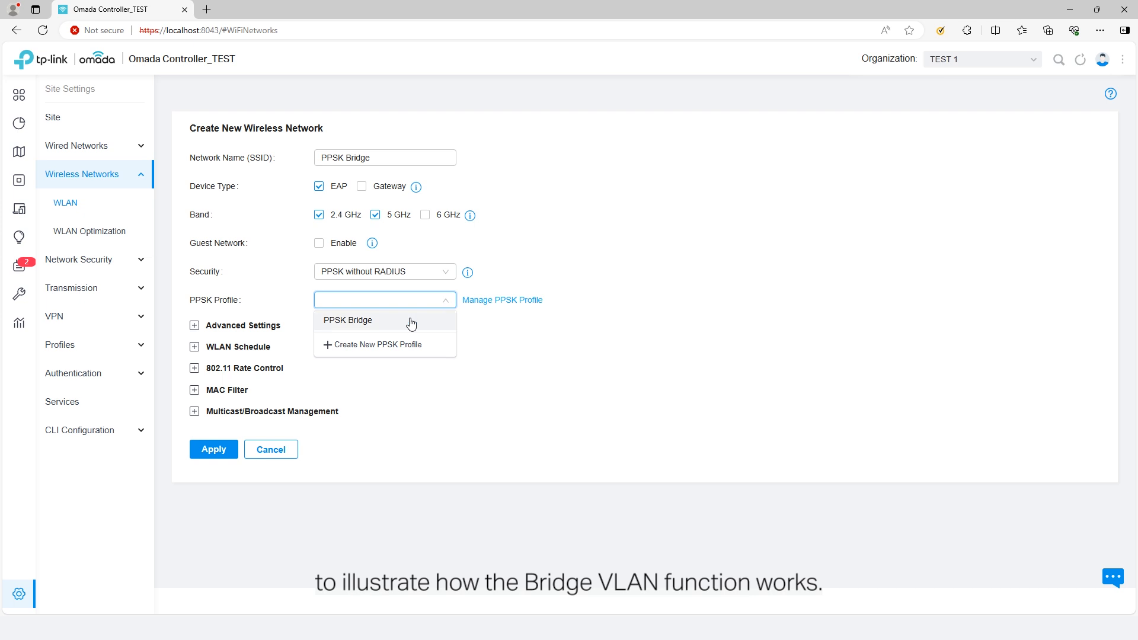
left_click(346, 319)
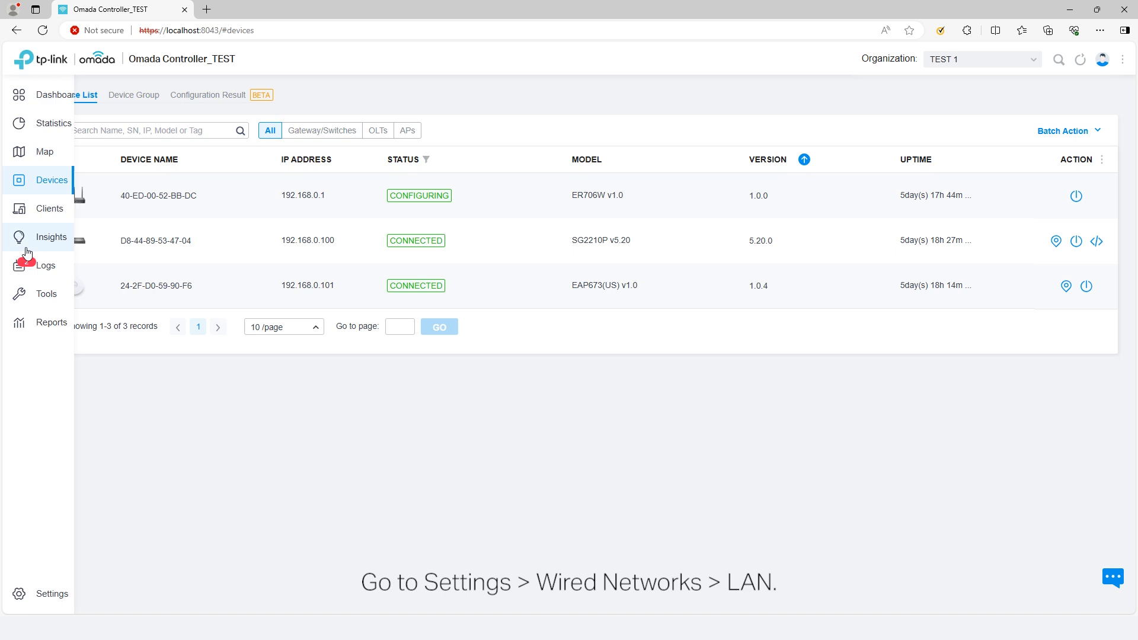
Step: Start a new LAN under Wired Networks named VLAN Interface 10
left_click(42, 592)
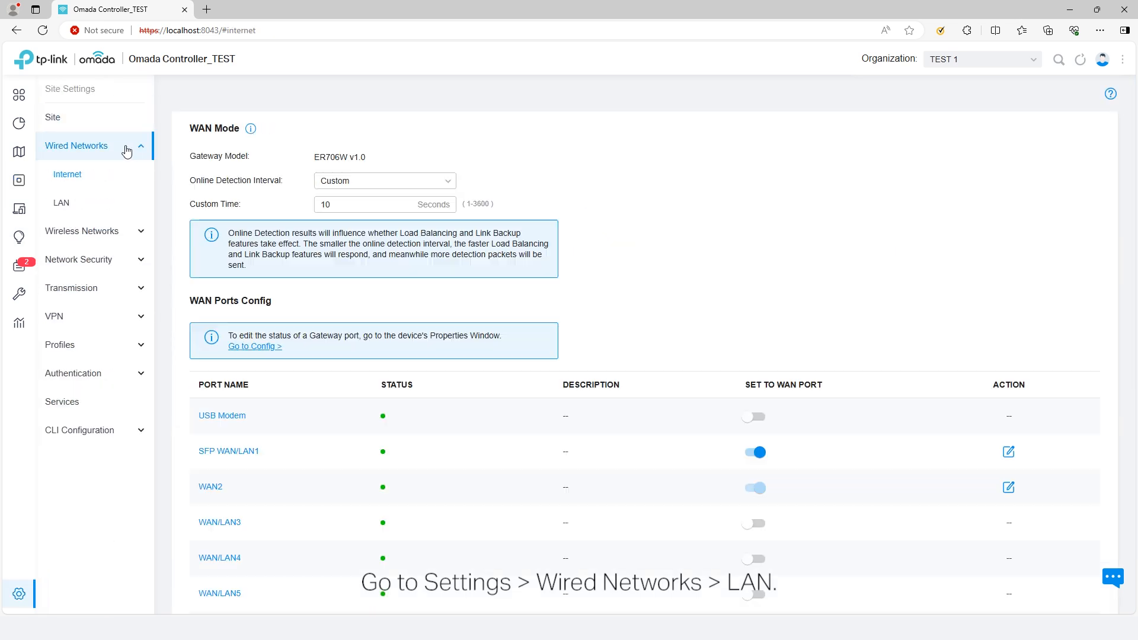
left_click(60, 203)
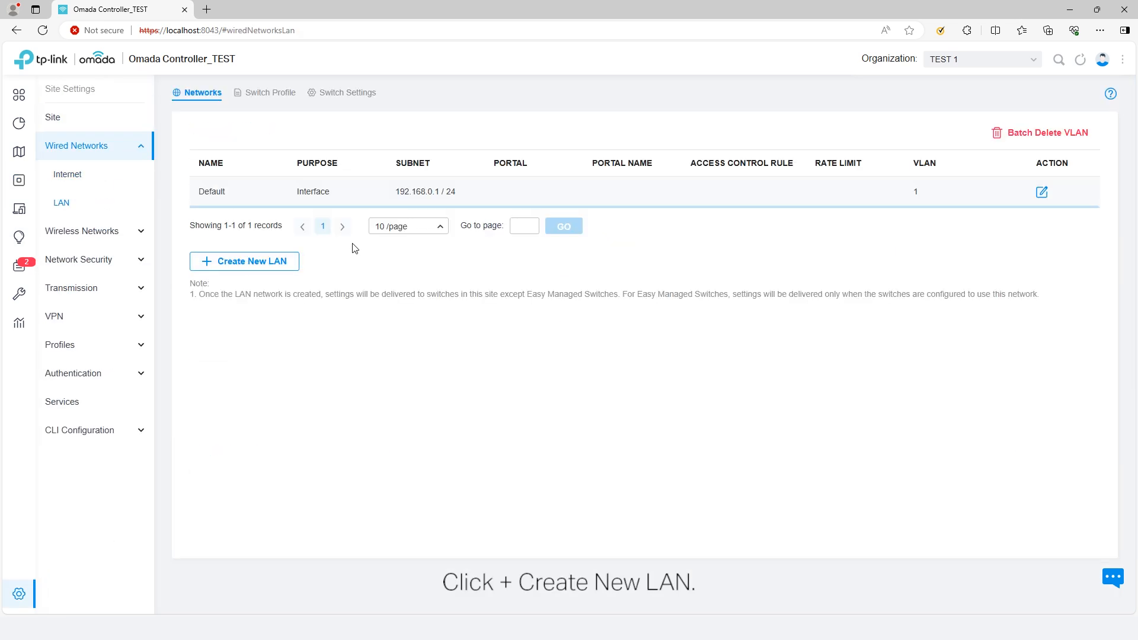
left_click(244, 260)
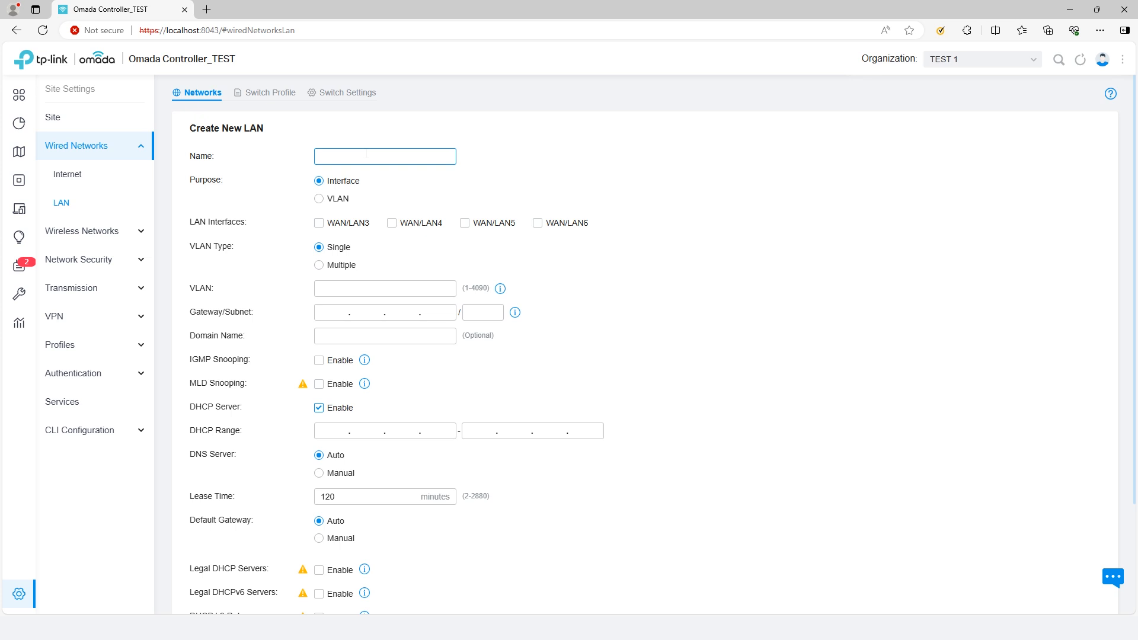
type("VLAN Interface 10")
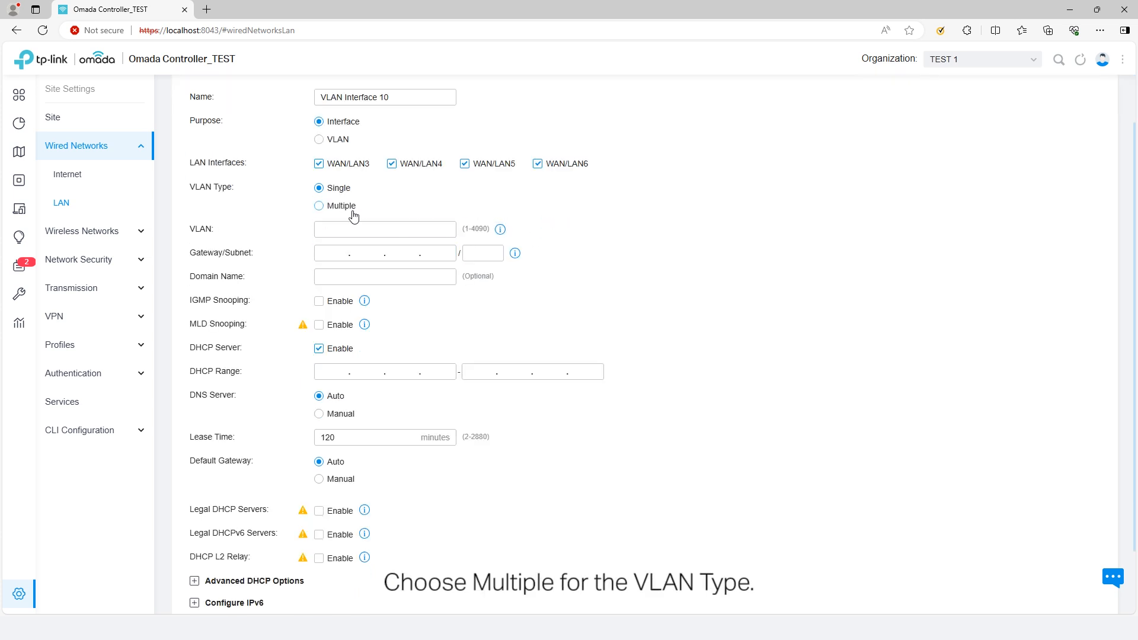
Step: Make the network carry multiple VLANs with the ID range 101-120
left_click(319, 206)
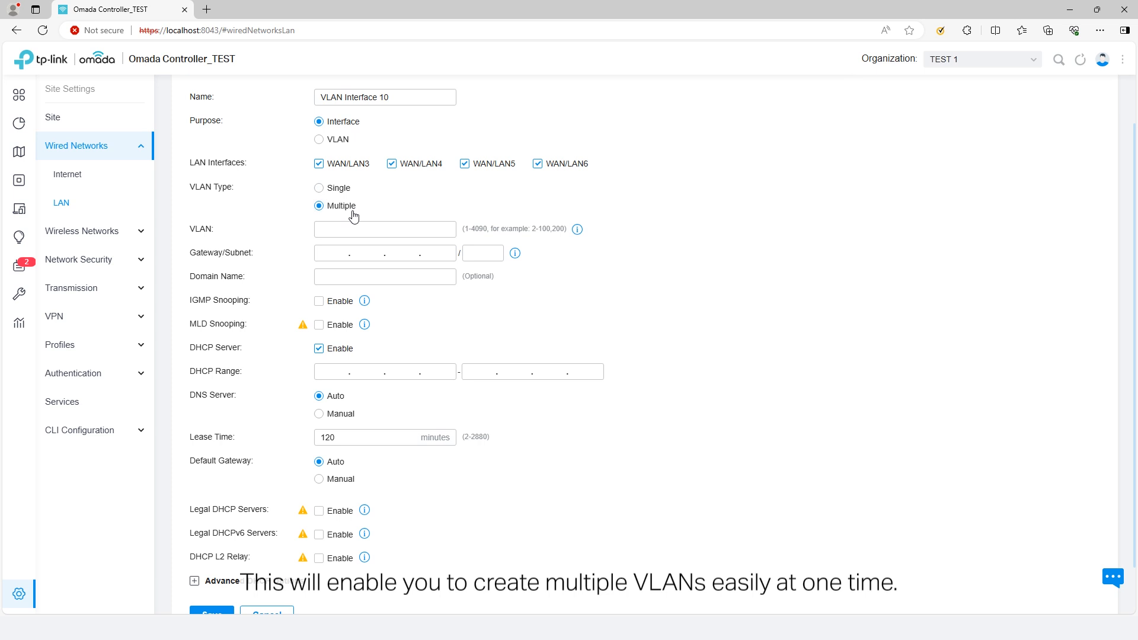
left_click(384, 229)
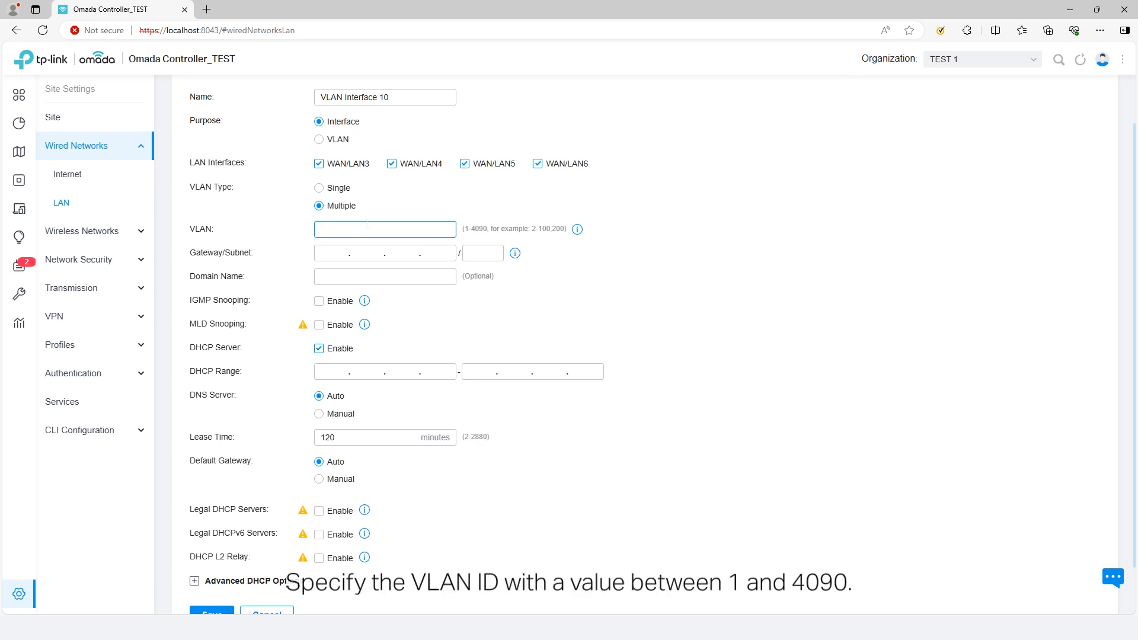
left_click(384, 230)
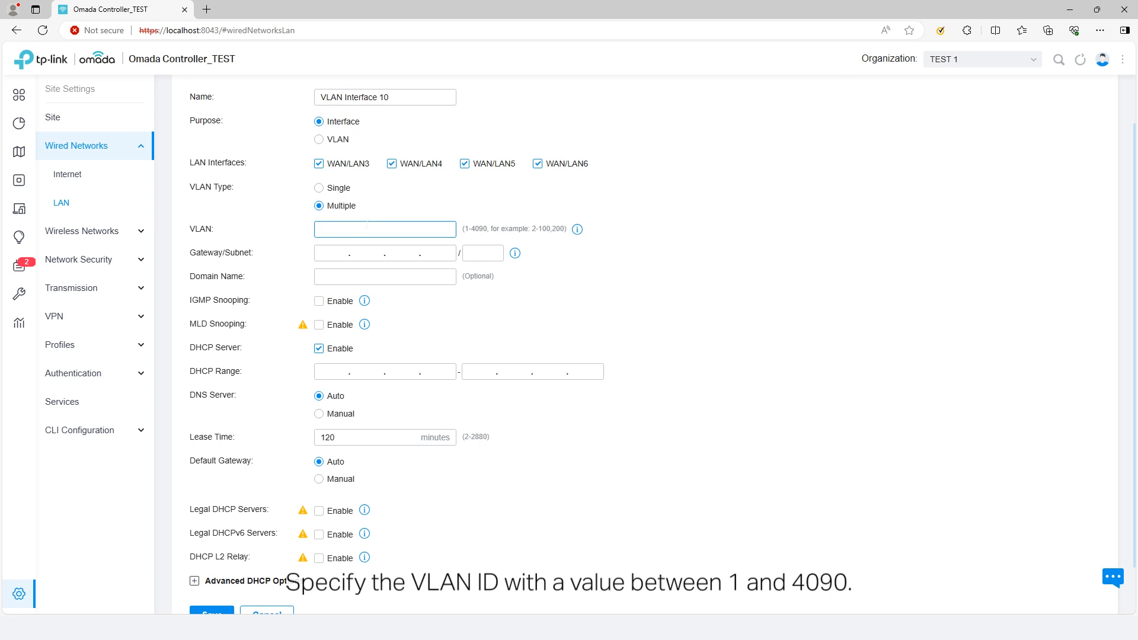
type("101-")
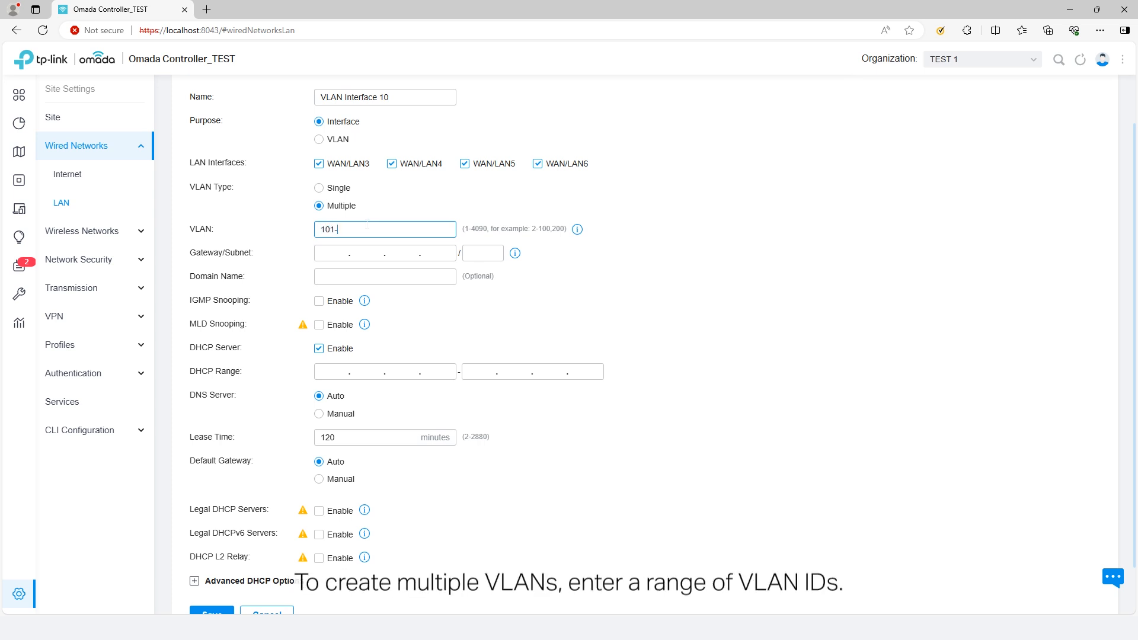
type("12")
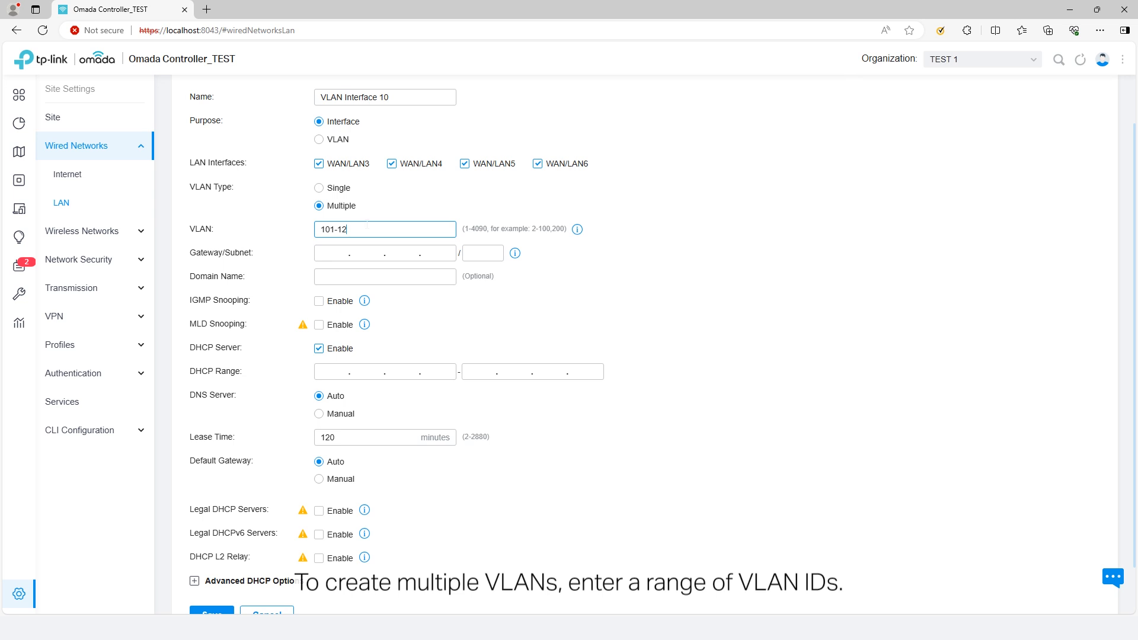
type("0")
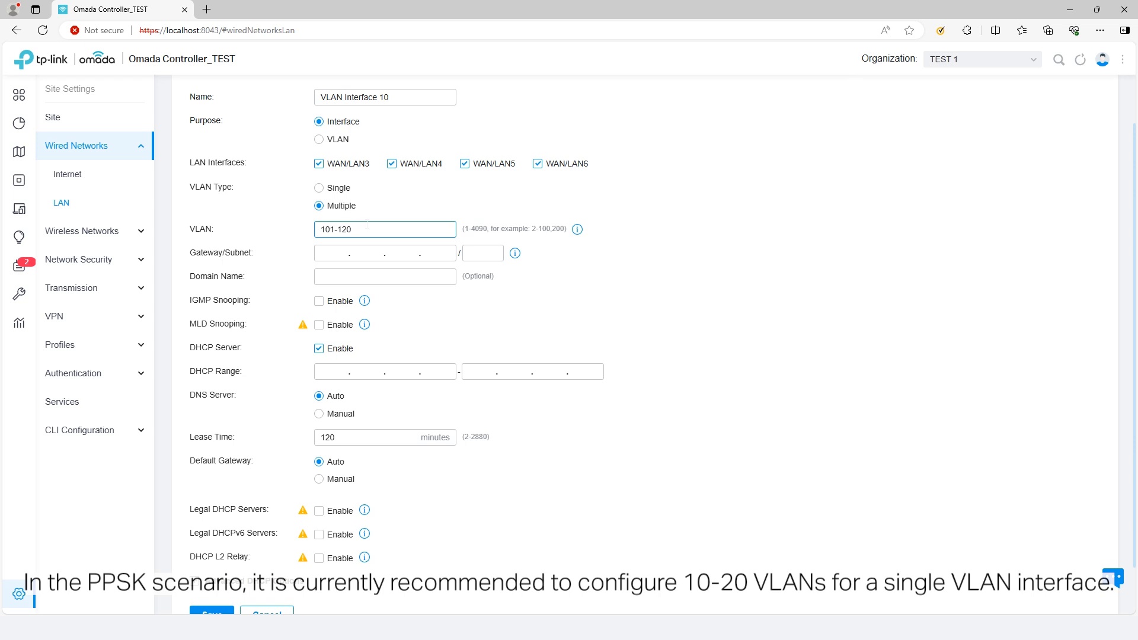
Step: Give VLAN Interface 10 gateway 192.168.10.1/24, fill the matching DHCP range and save it
left_click(384, 253)
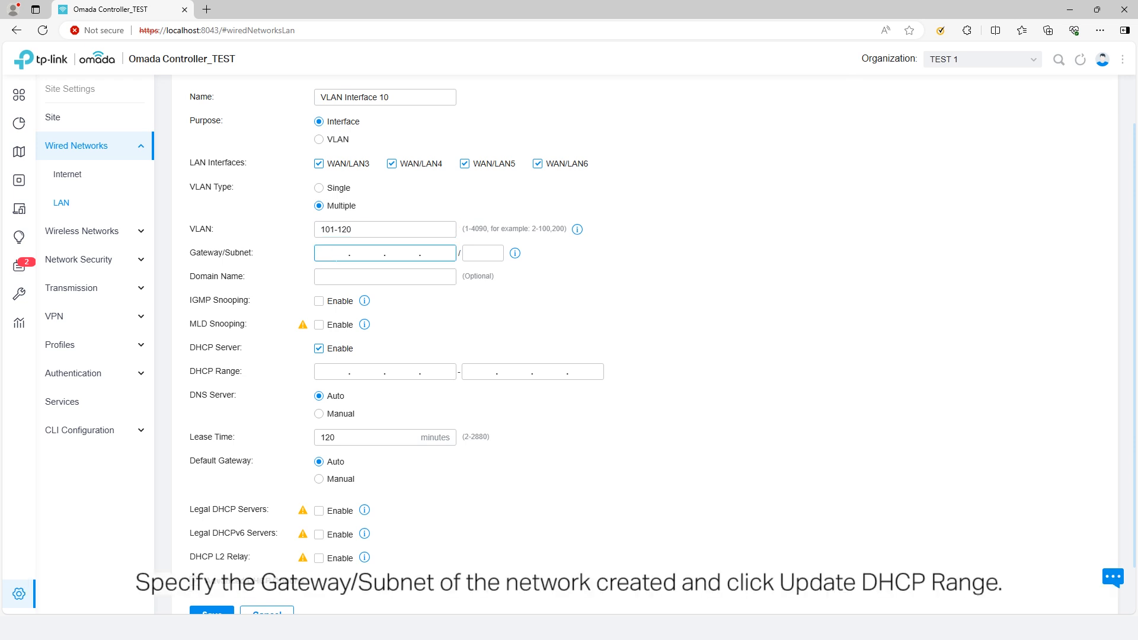
type("192.168..")
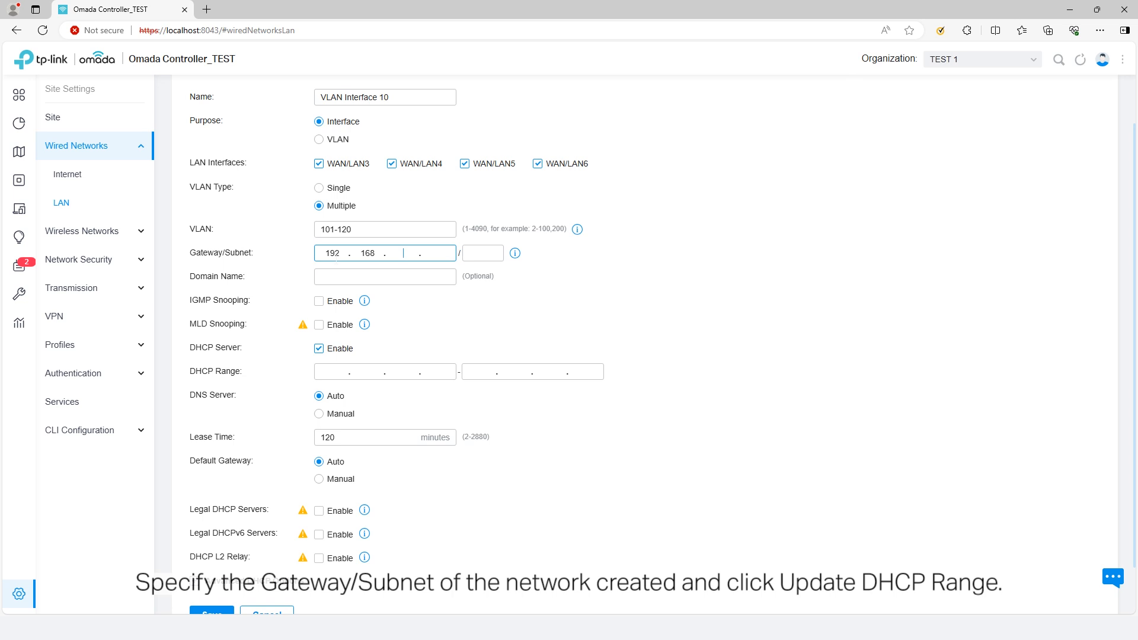
type("10.1")
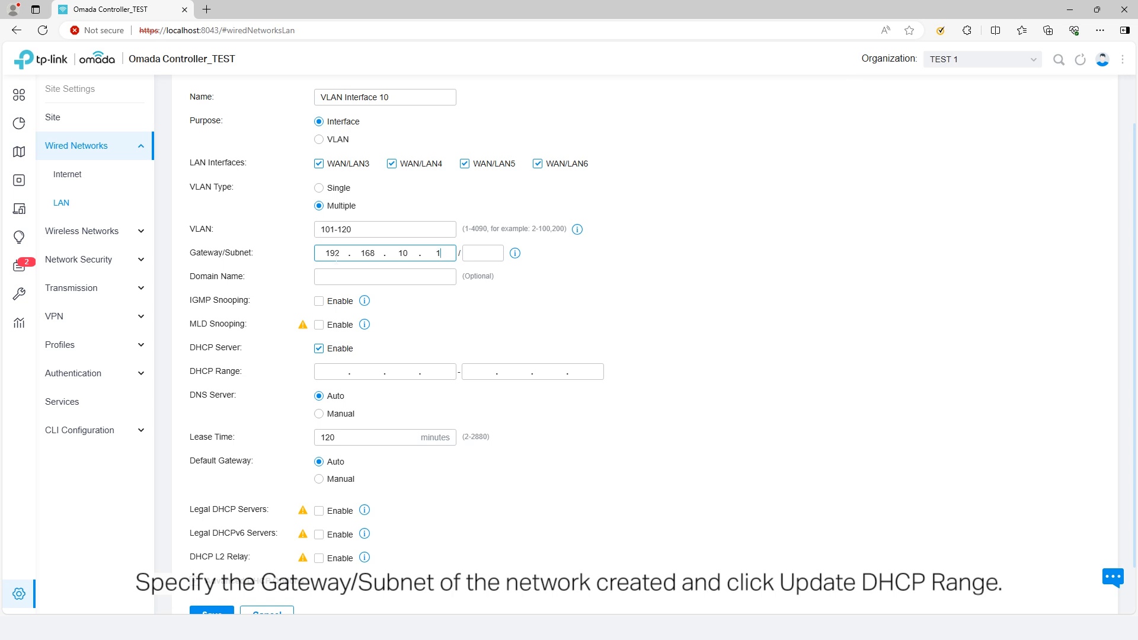
type("24")
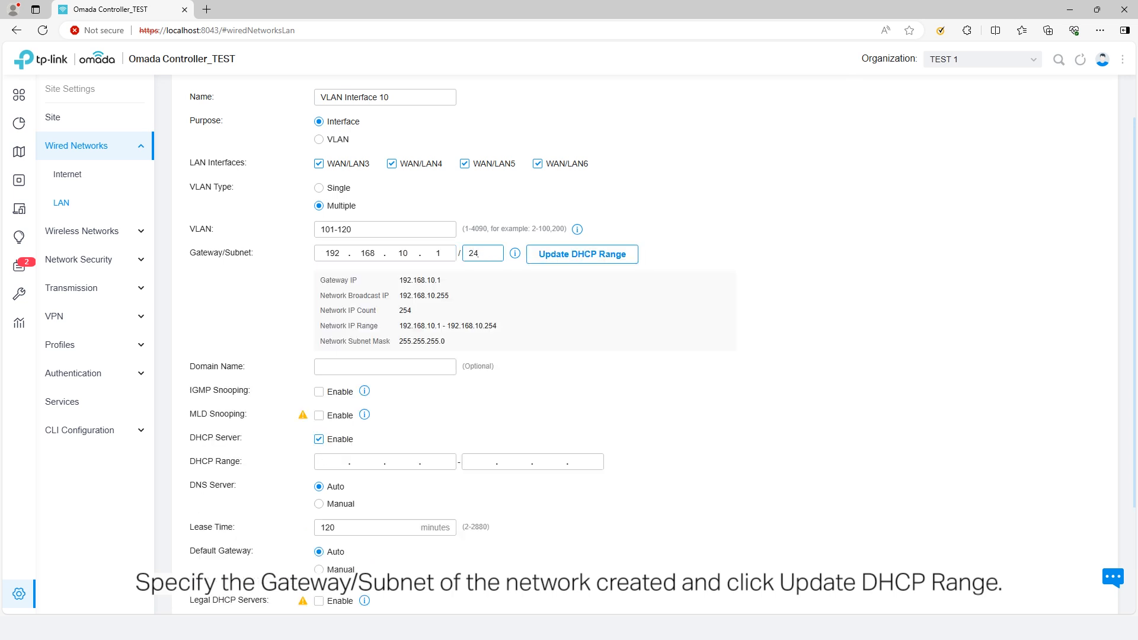
left_click(581, 254)
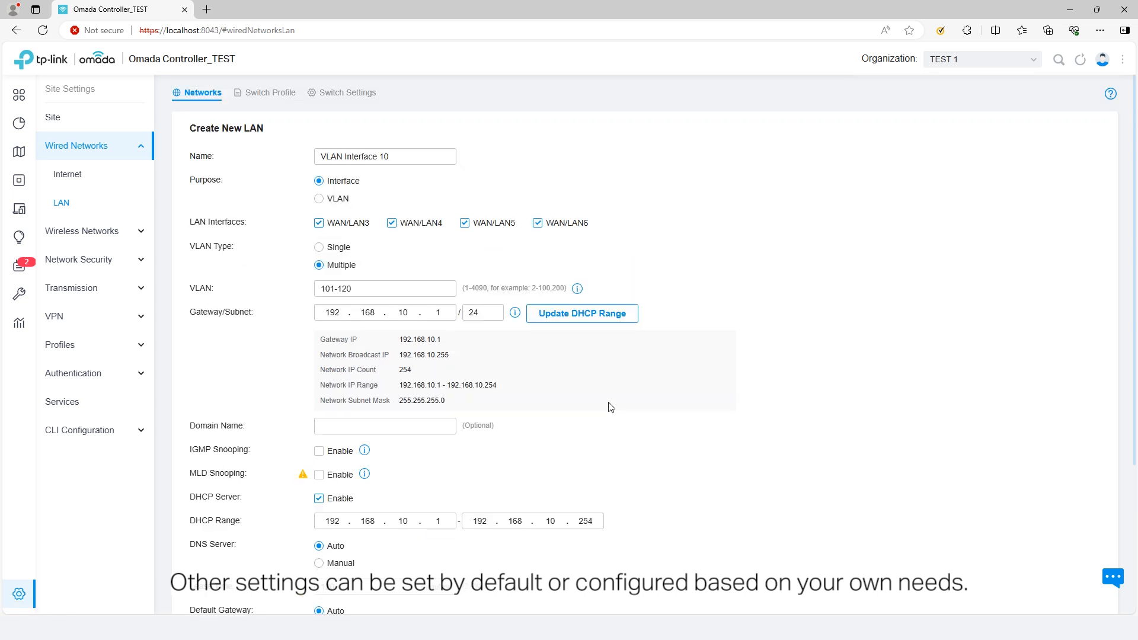
scroll("down", 3)
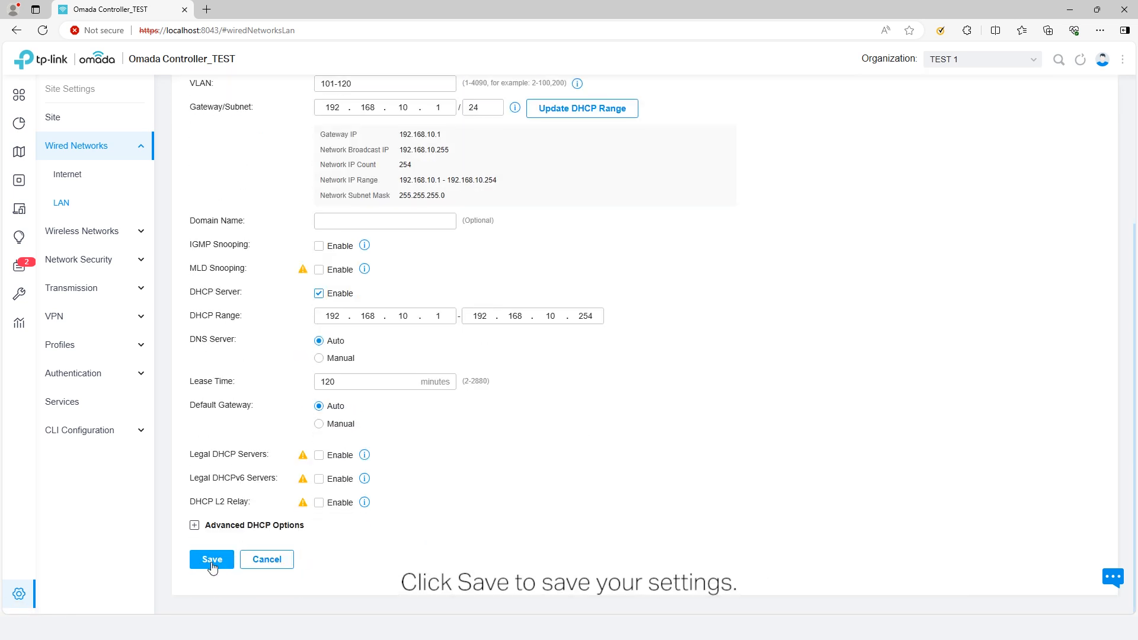
left_click(210, 560)
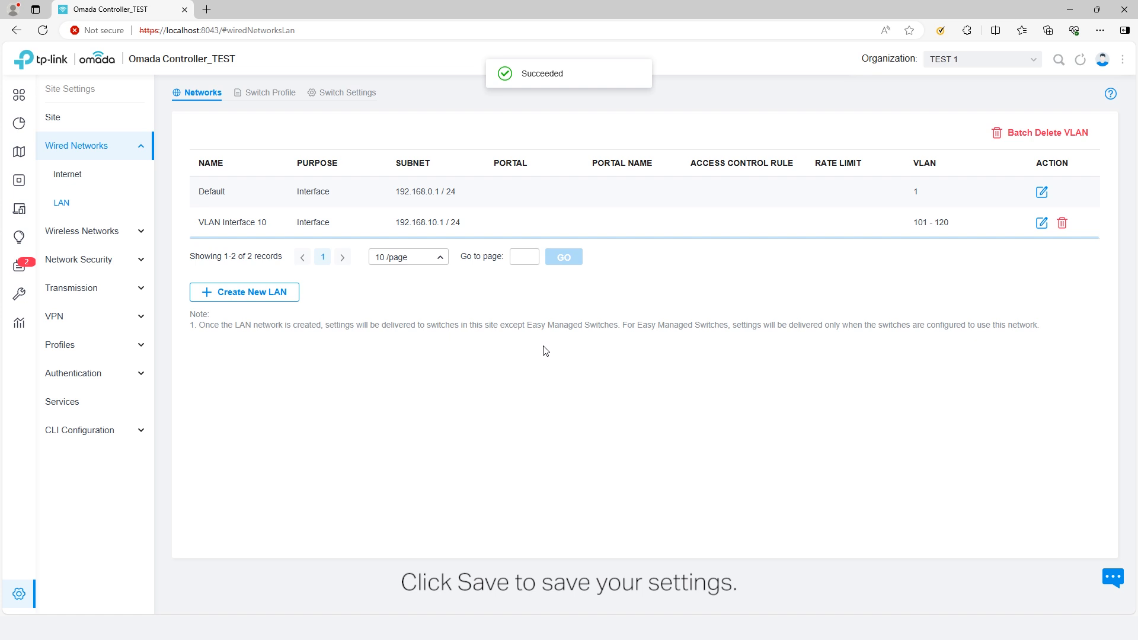
Step: Create and save VLAN Interface 20 with VLANs 121-140 on gateway 192.168.20.1/24
left_click(244, 292)
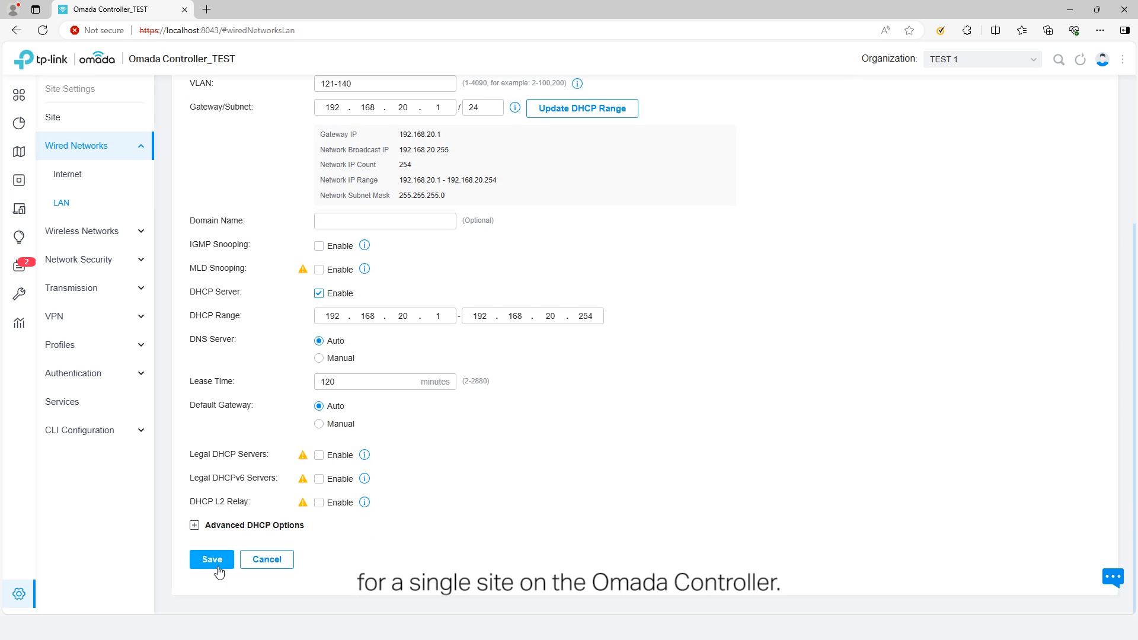
left_click(211, 559)
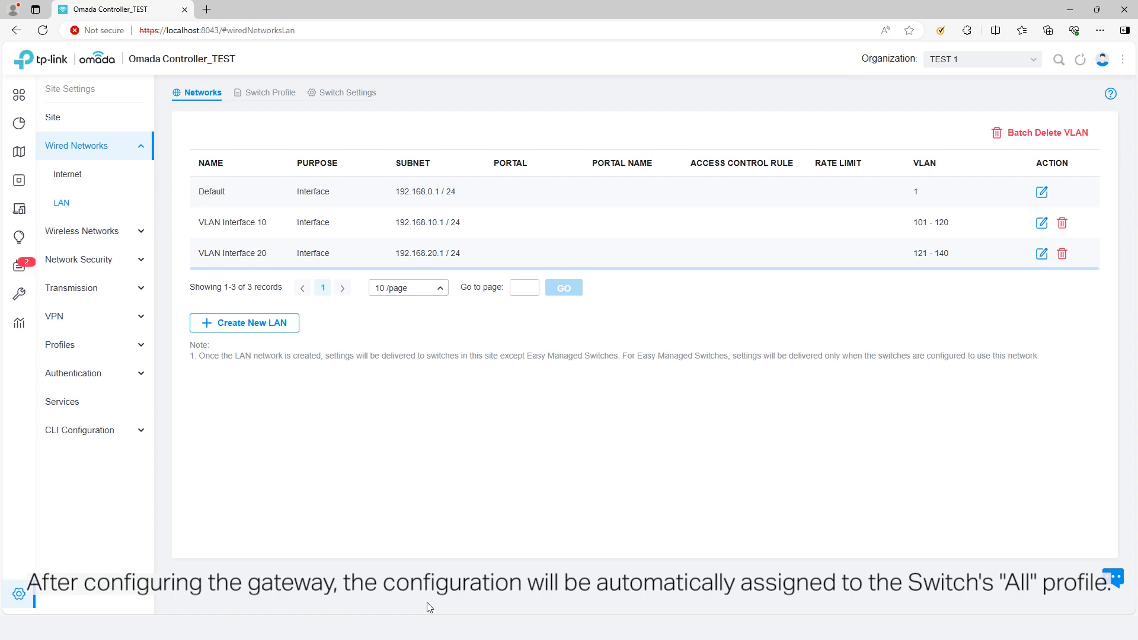
mouse_move(287, 103)
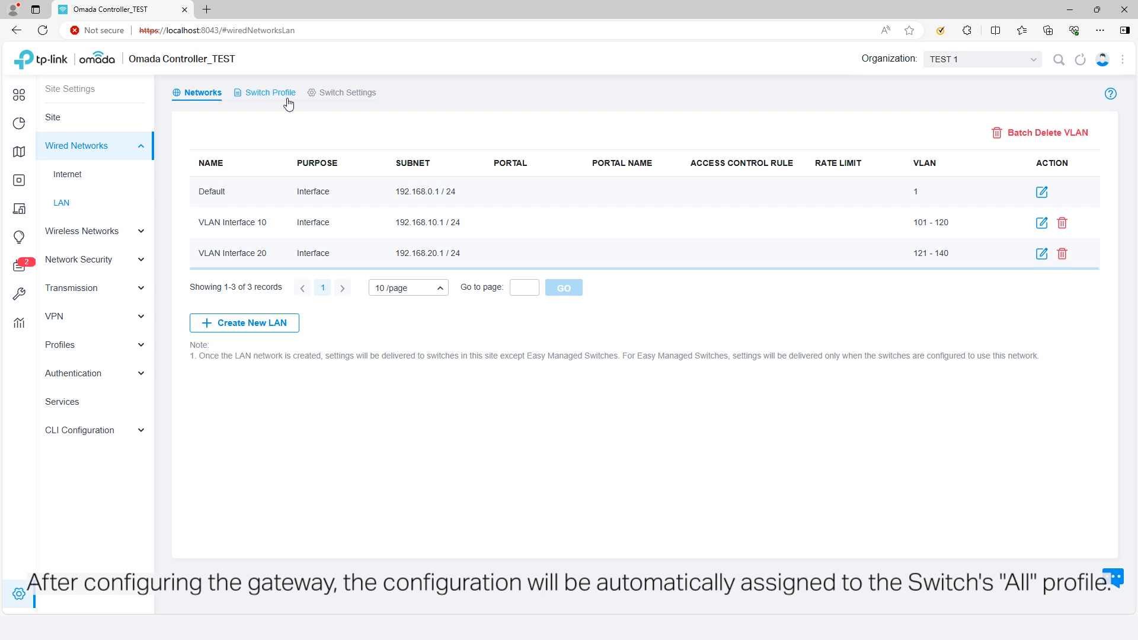
Step: Inspect the All switch port profile's tagged networks, then return to the profile list
left_click(269, 92)
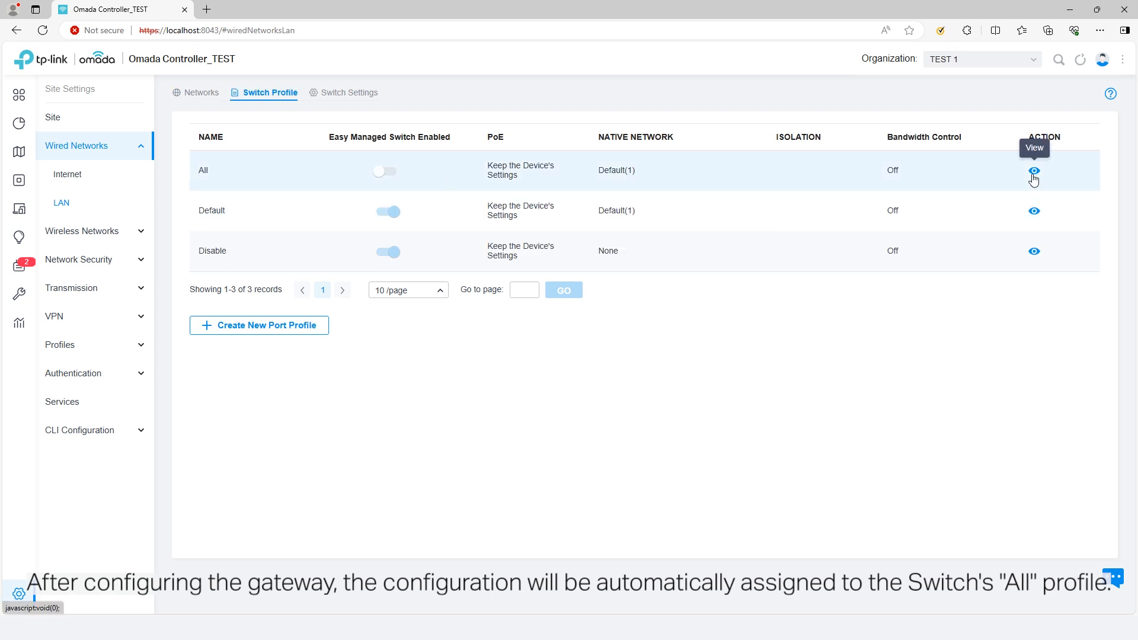
left_click(1033, 170)
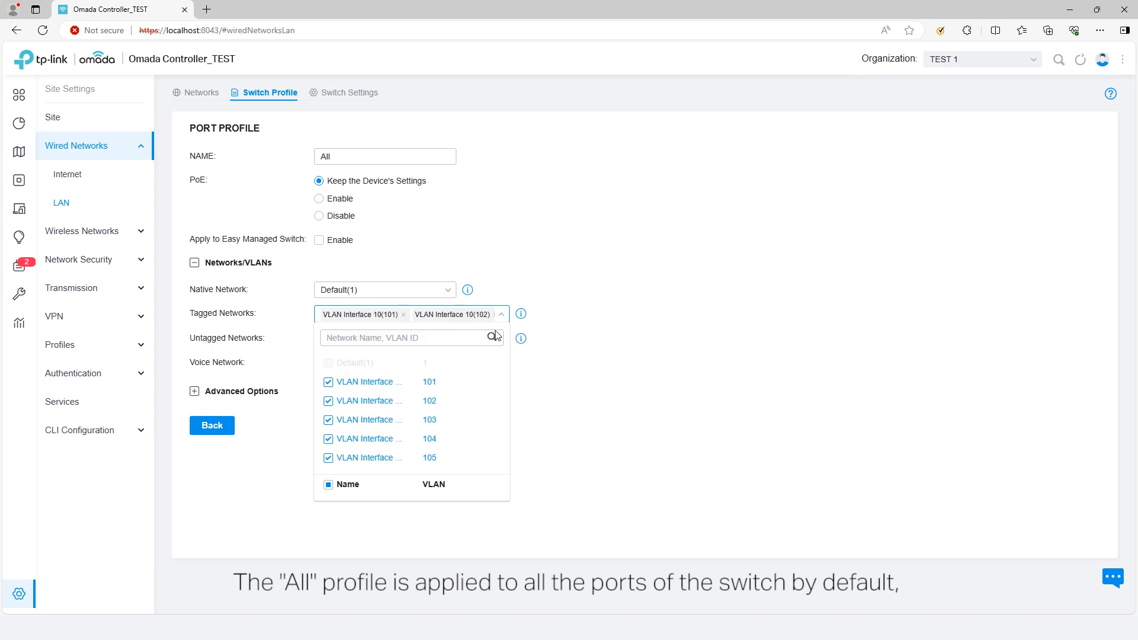
scroll("down", 3)
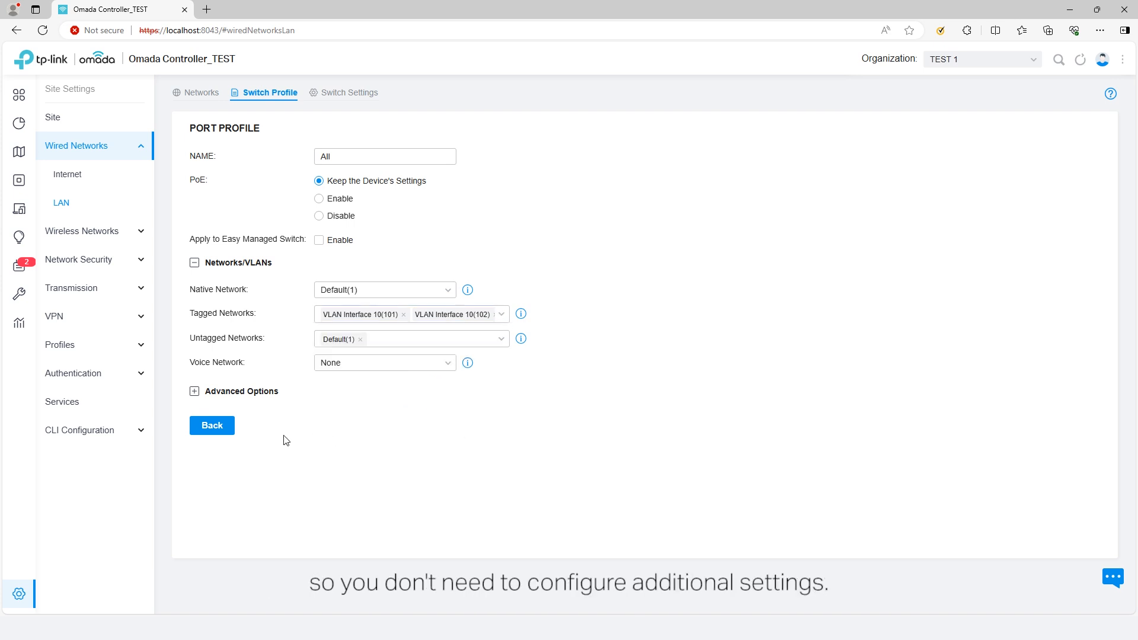
left_click(211, 424)
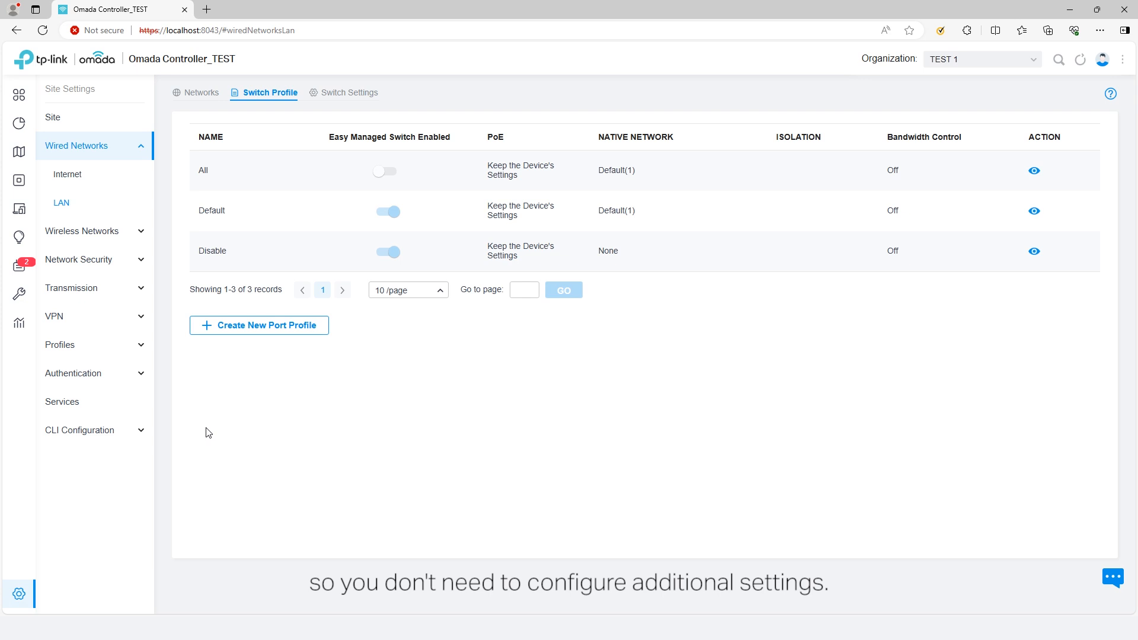
mouse_move(263, 327)
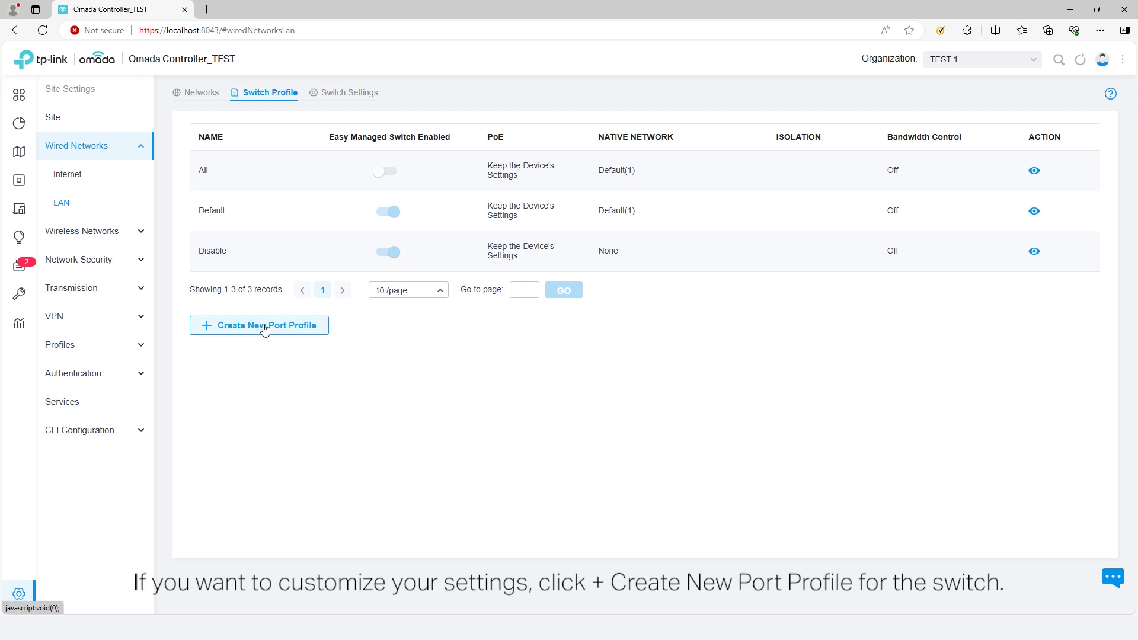
Step: Save Switch Port Profile 1 tagging the newly created VLAN interface networks
left_click(258, 324)
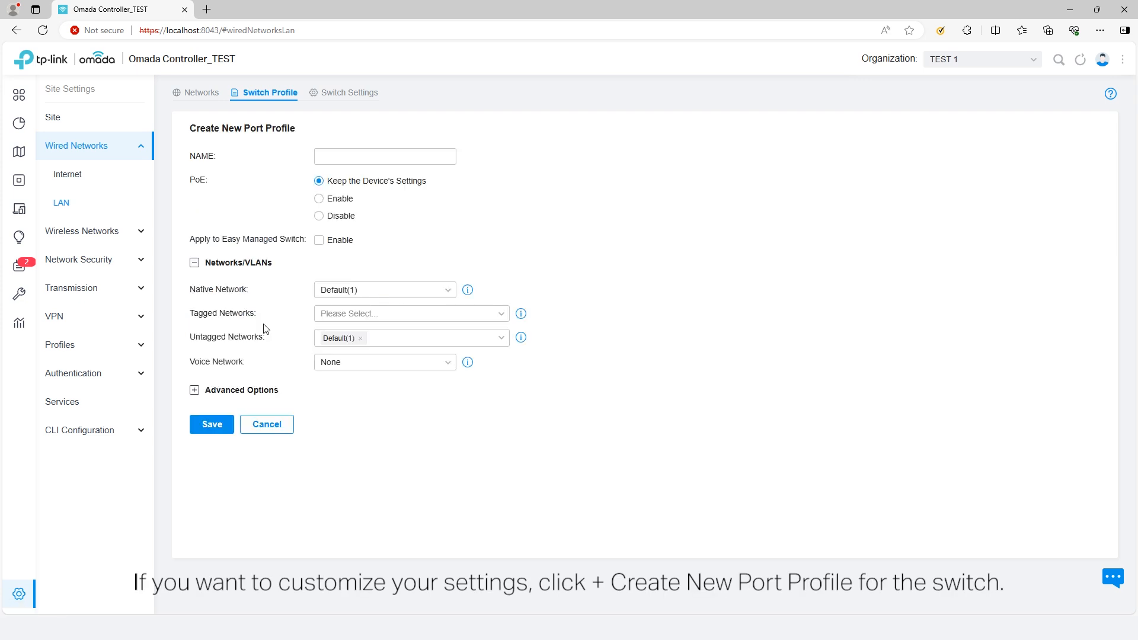
type("Switch Port Profile 1")
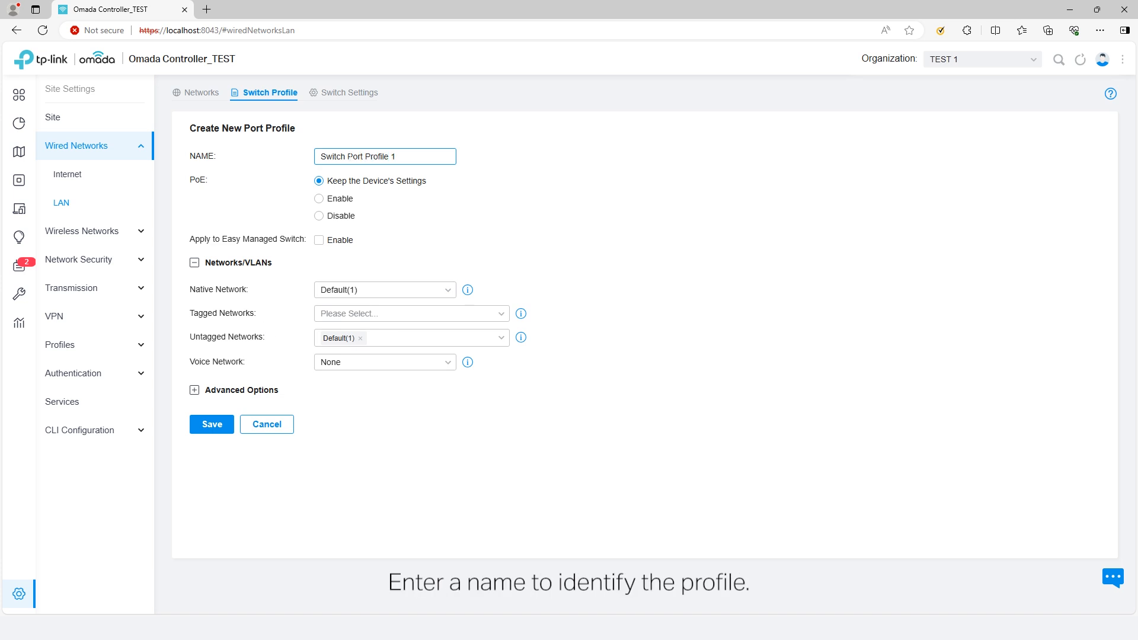
left_click(410, 313)
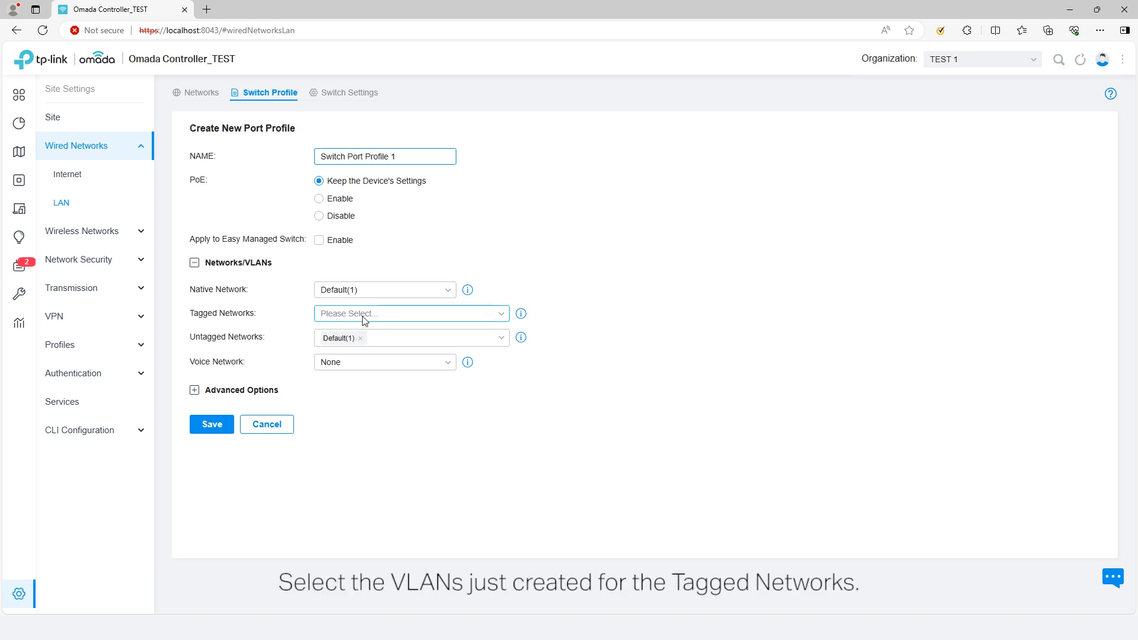
left_click(410, 312)
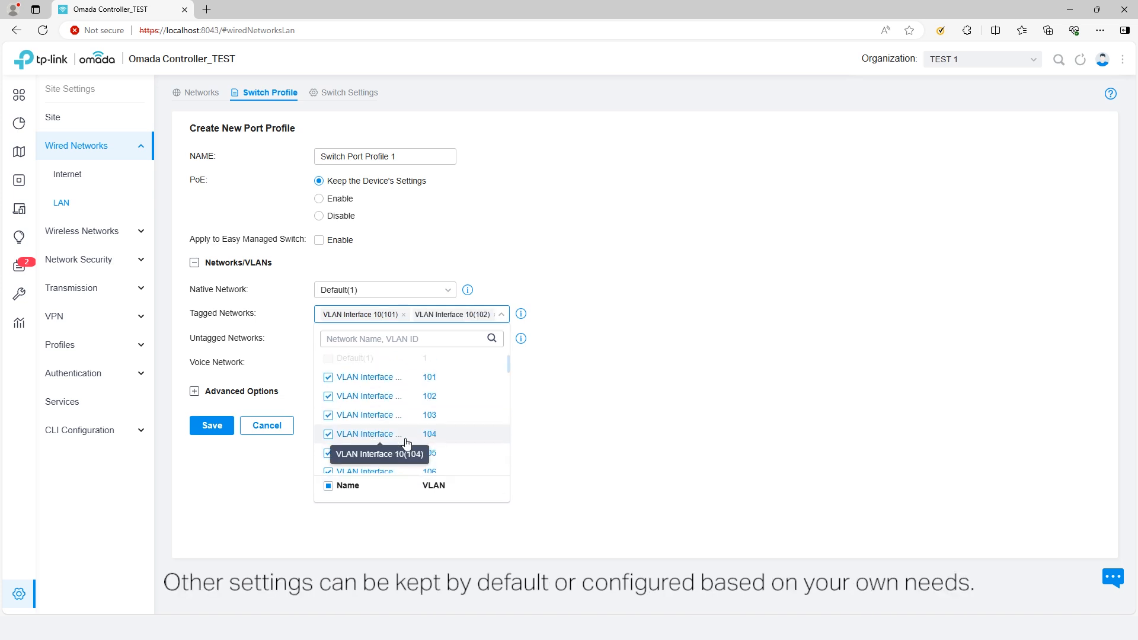
left_click(598, 415)
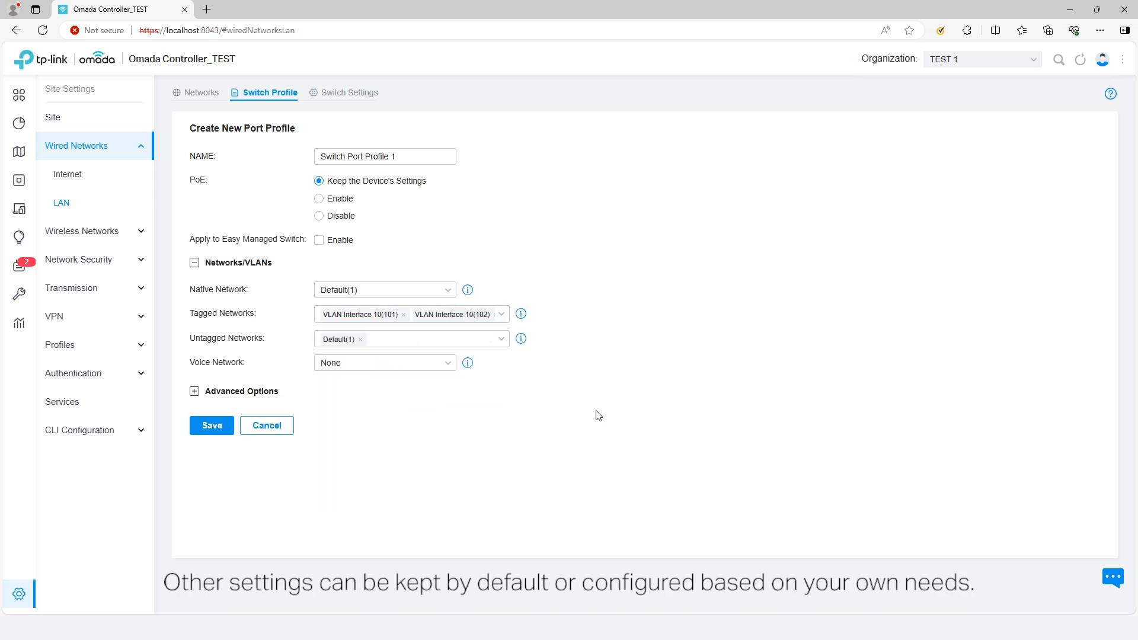
left_click(211, 425)
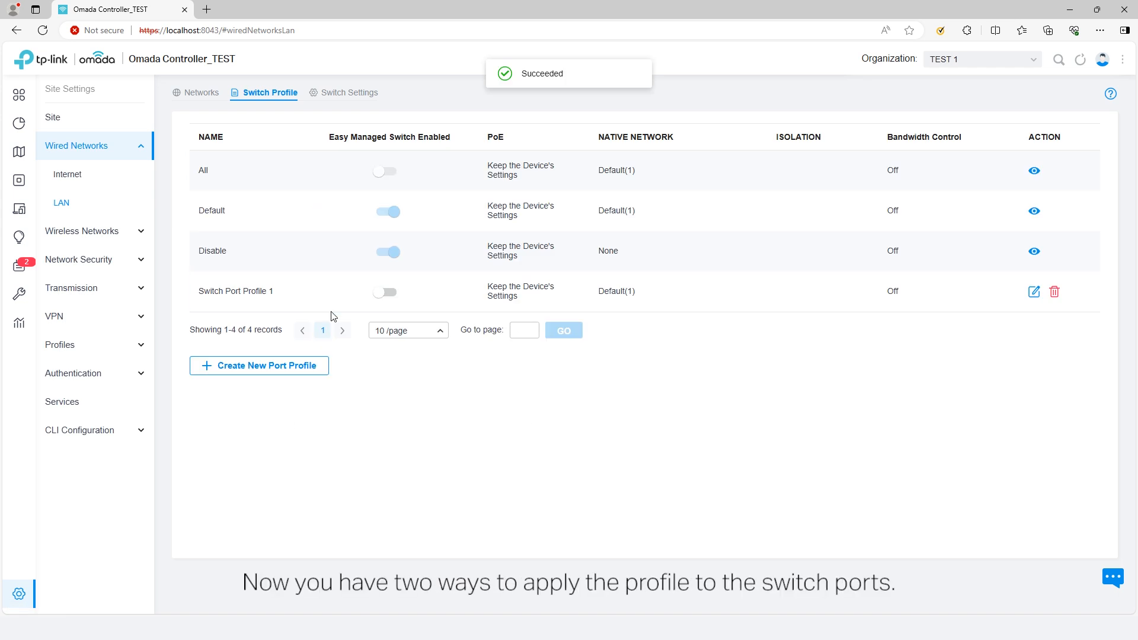
mouse_move(923, 293)
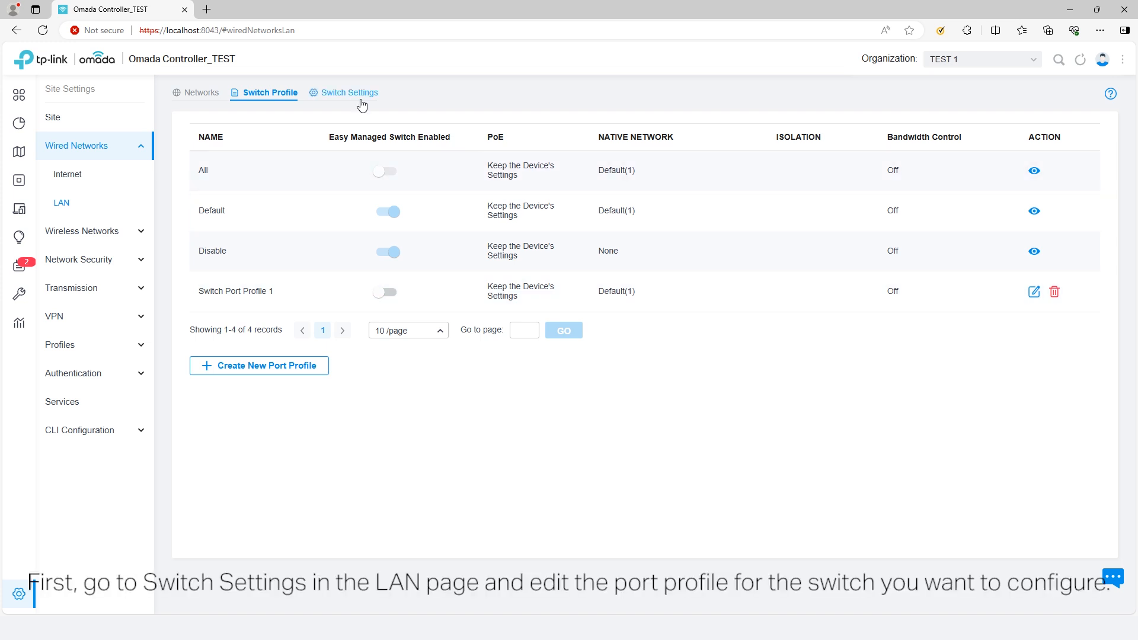
Step: View the Switch Settings port profile assignments and start editing the switch's ports
left_click(349, 92)
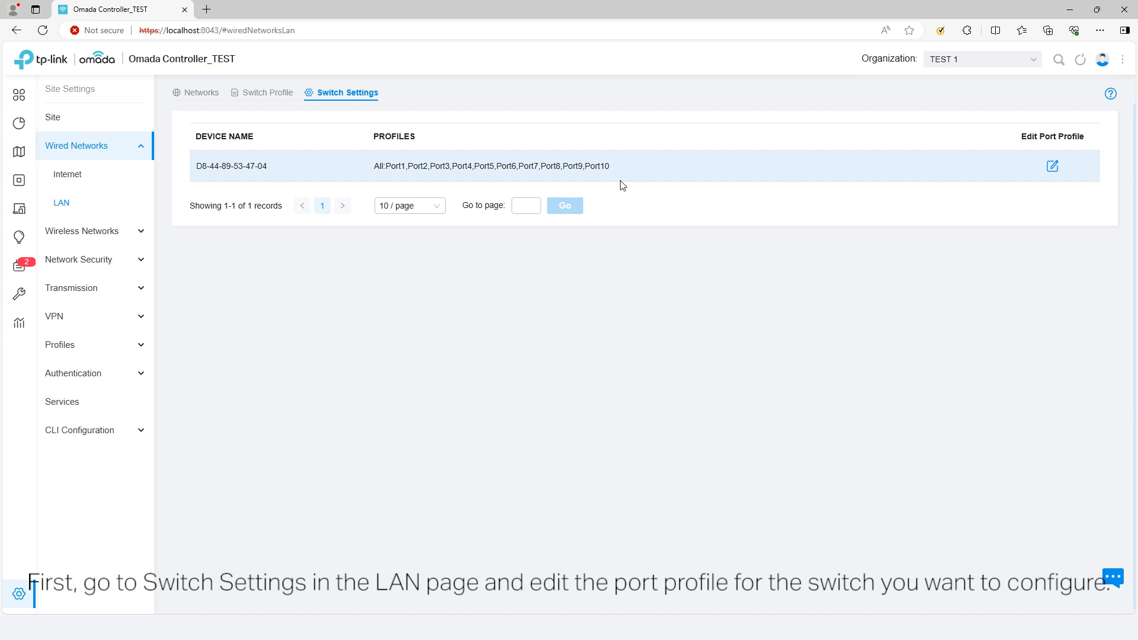
mouse_move(1053, 166)
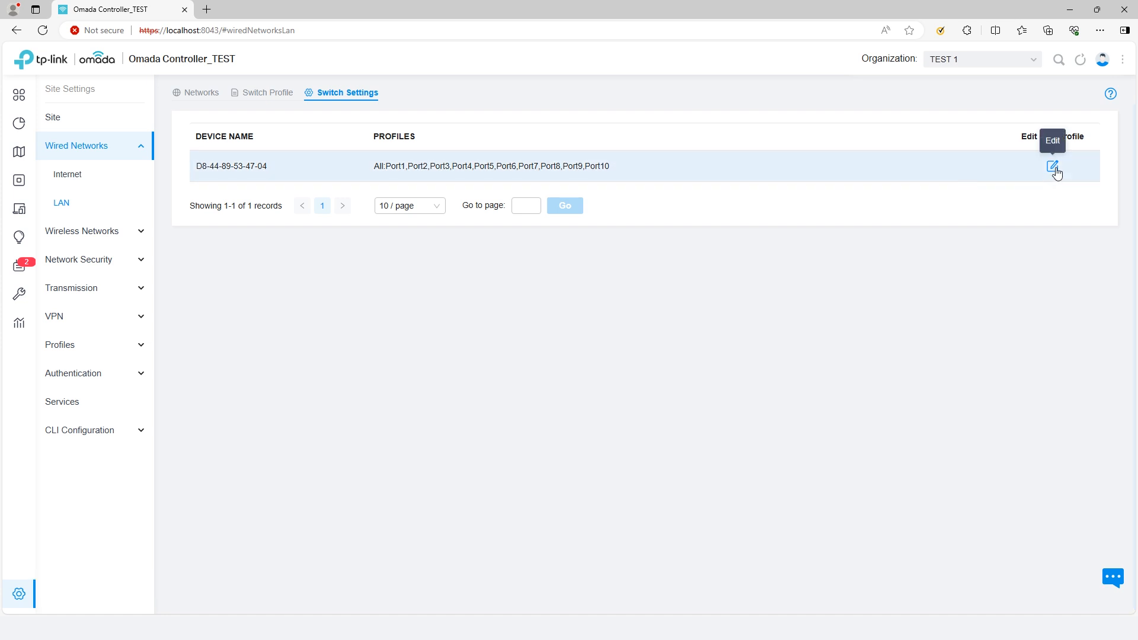
left_click(18, 180)
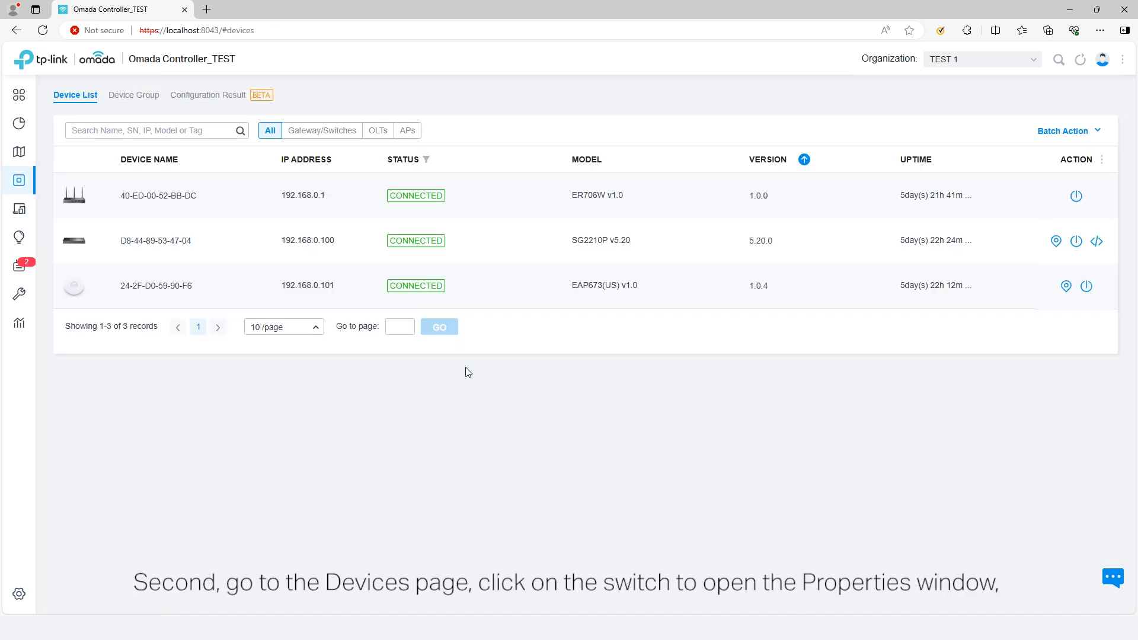
mouse_move(701, 249)
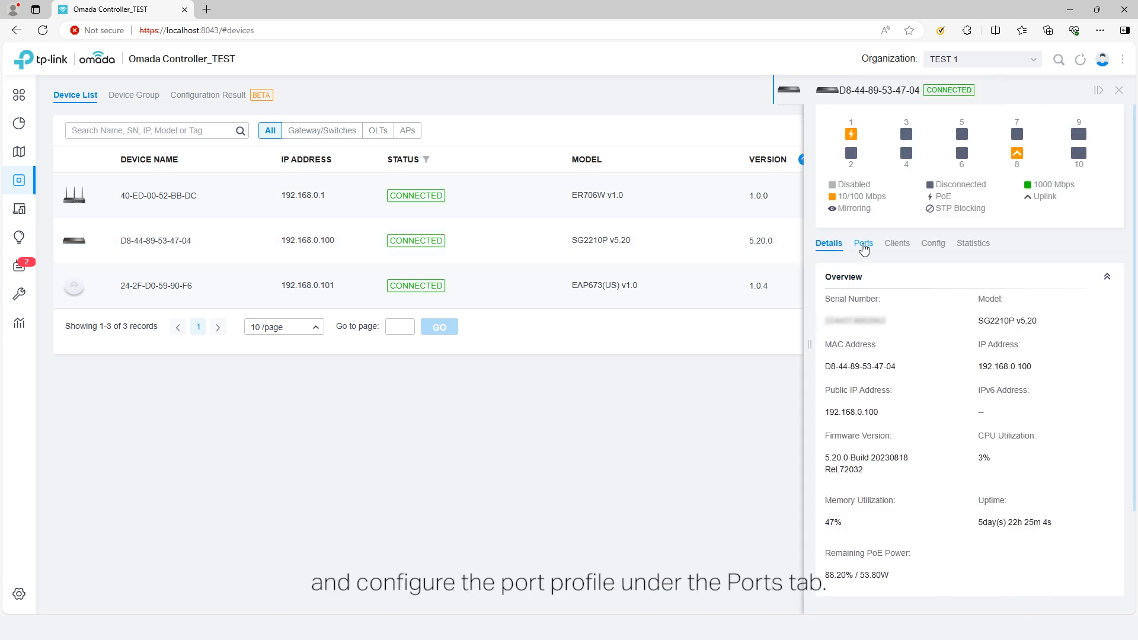
Step: Batch-edit Port1 and Port8 on the switch and apply the new port settings
left_click(863, 243)
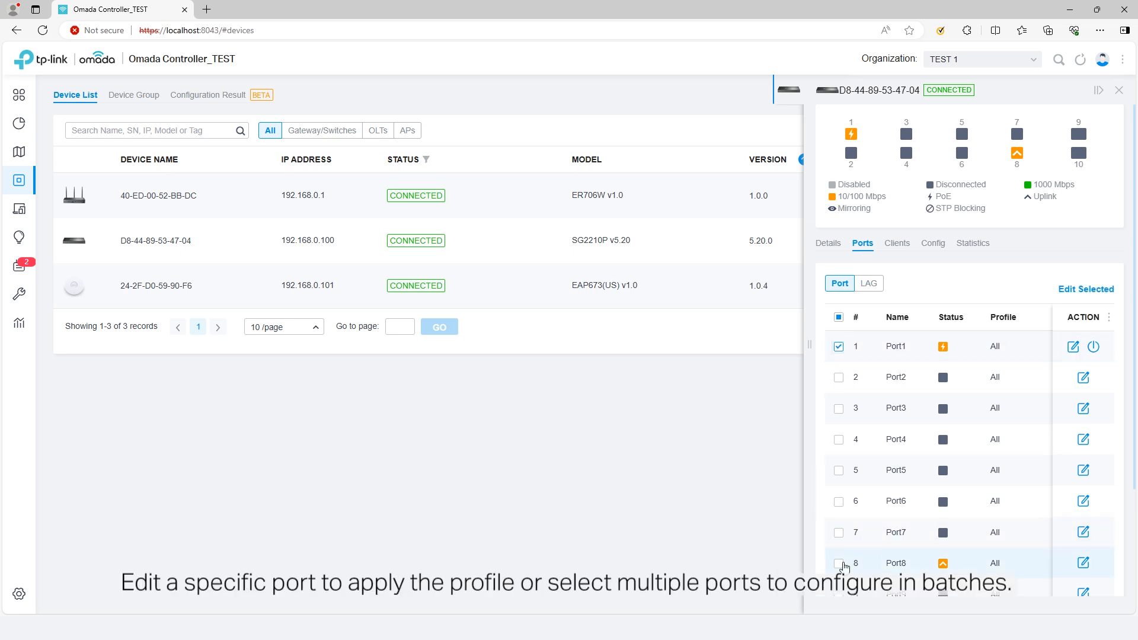
left_click(839, 563)
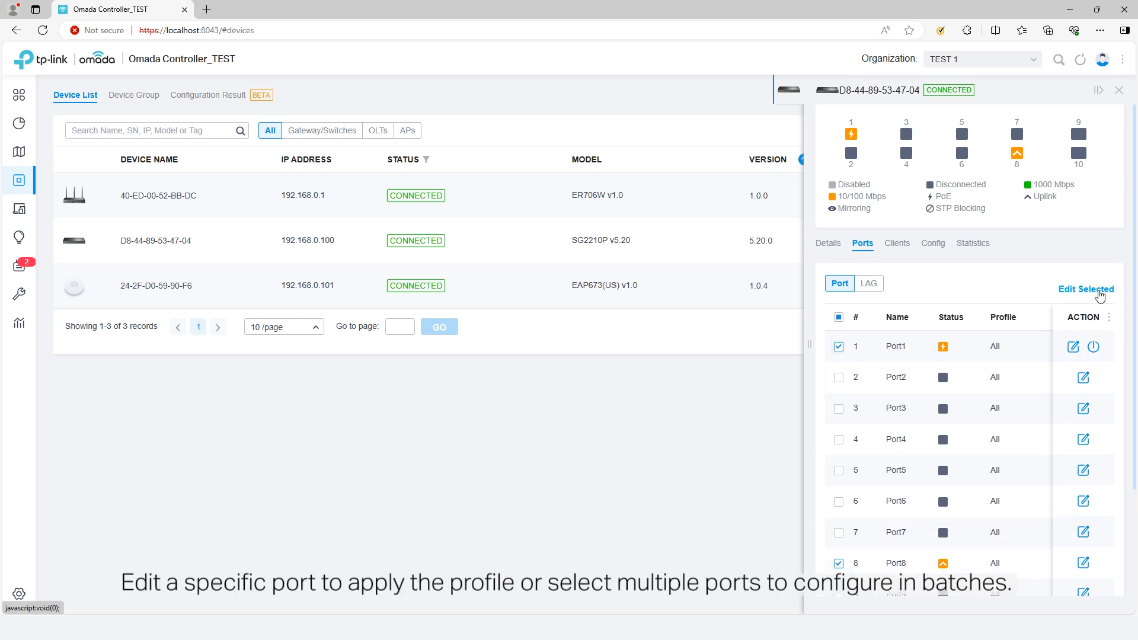
left_click(1086, 289)
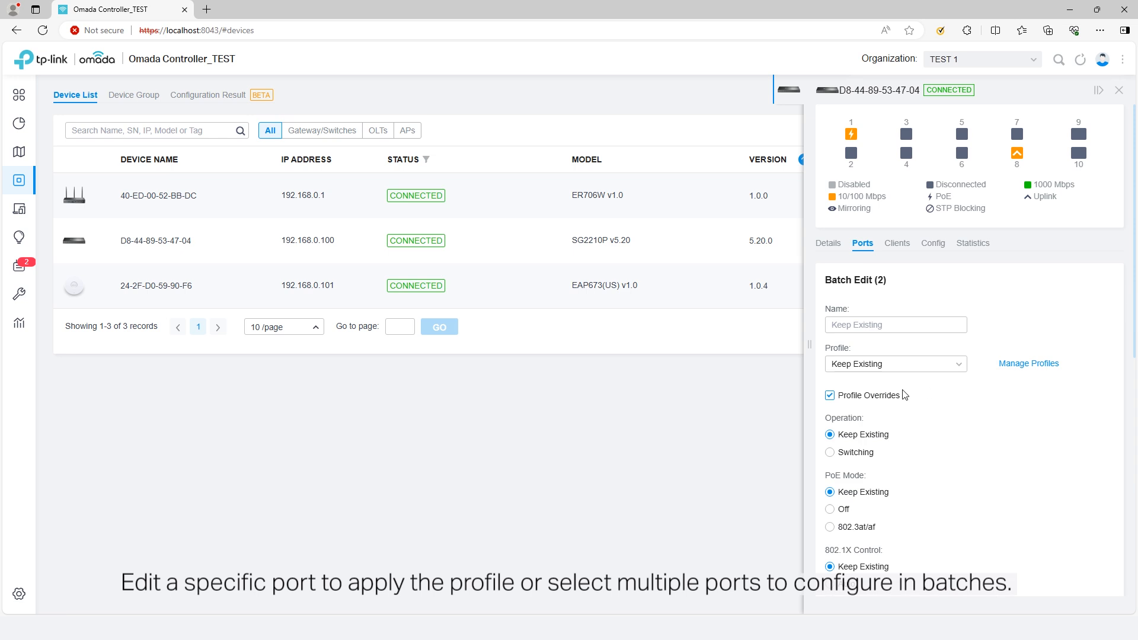
left_click(896, 364)
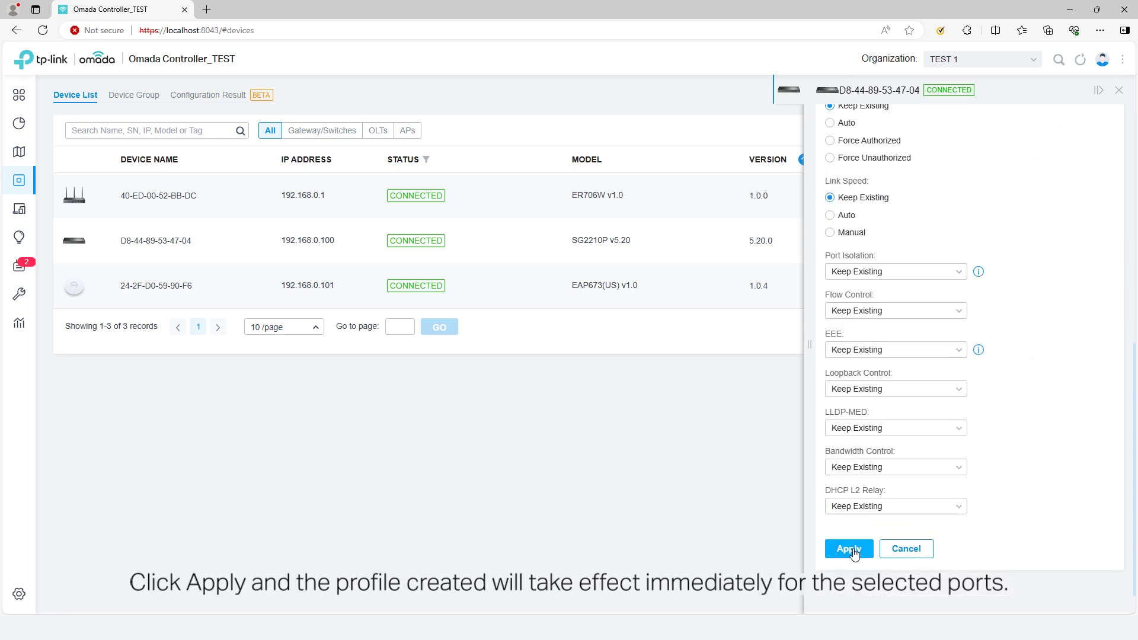
left_click(847, 548)
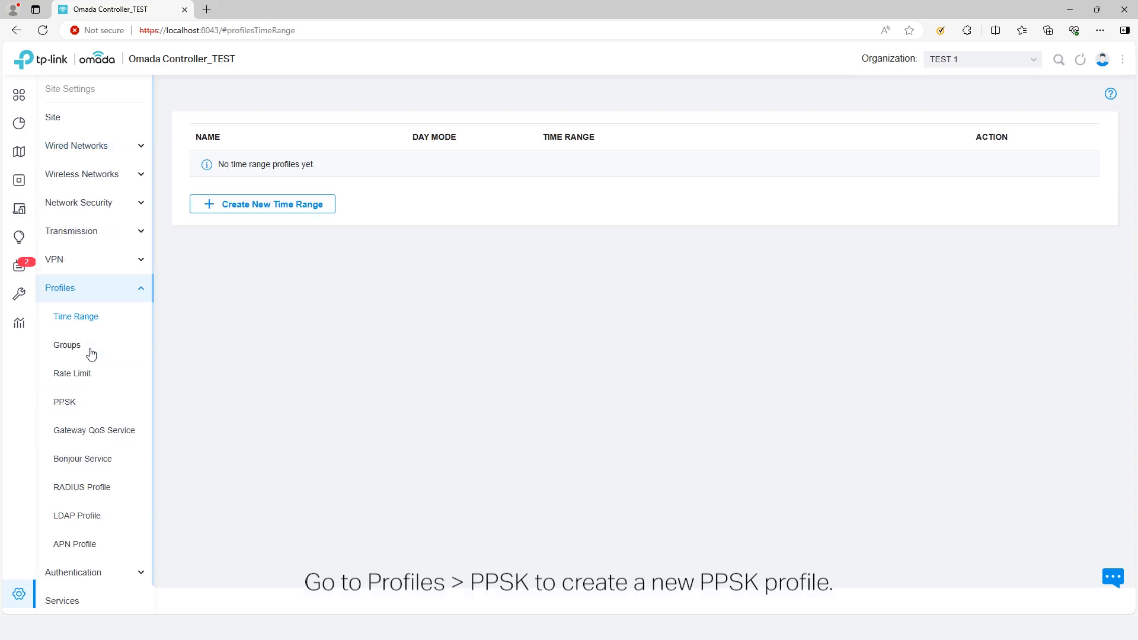
Step: Save a PPSK profile named PPSK Bridge with 40 entries imported from the PPSK Template file
left_click(64, 402)
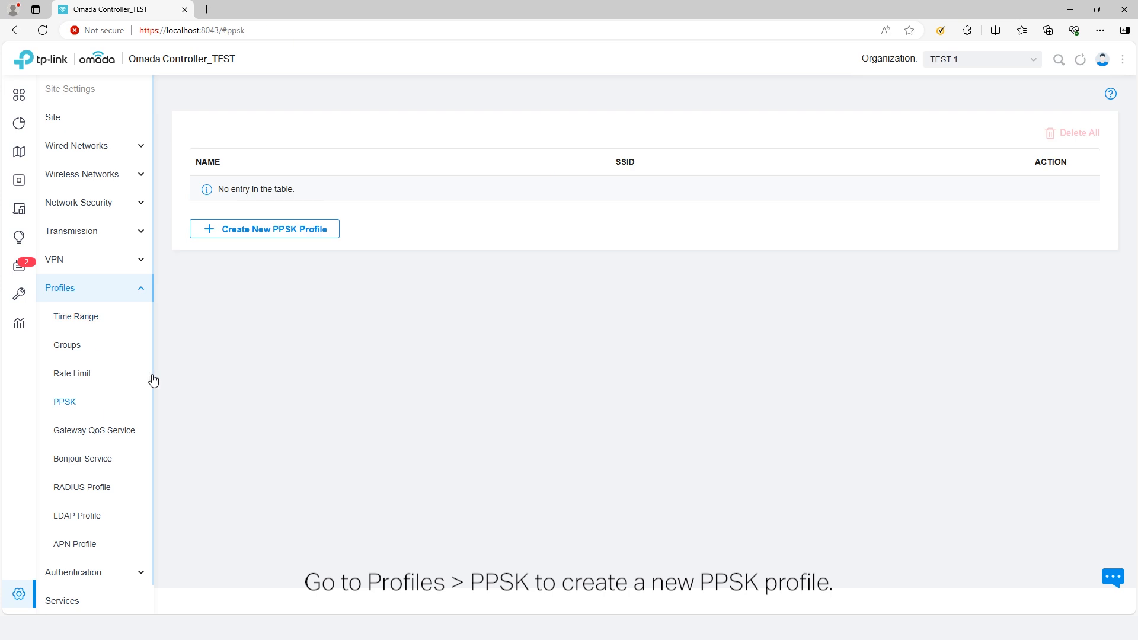
left_click(263, 228)
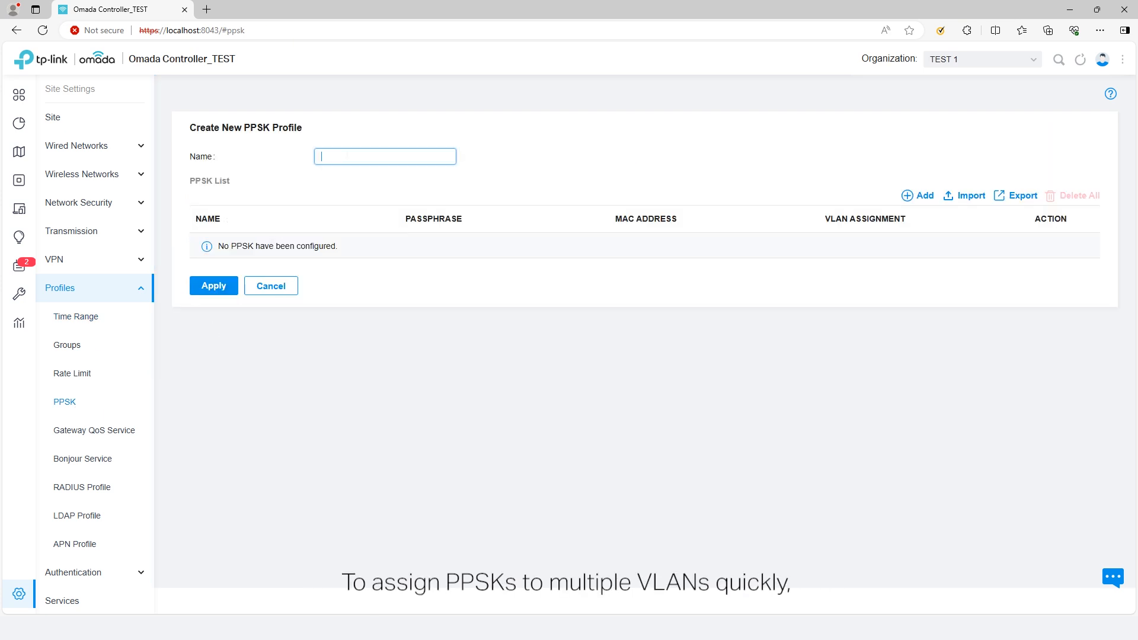
type("PPSK Bridge")
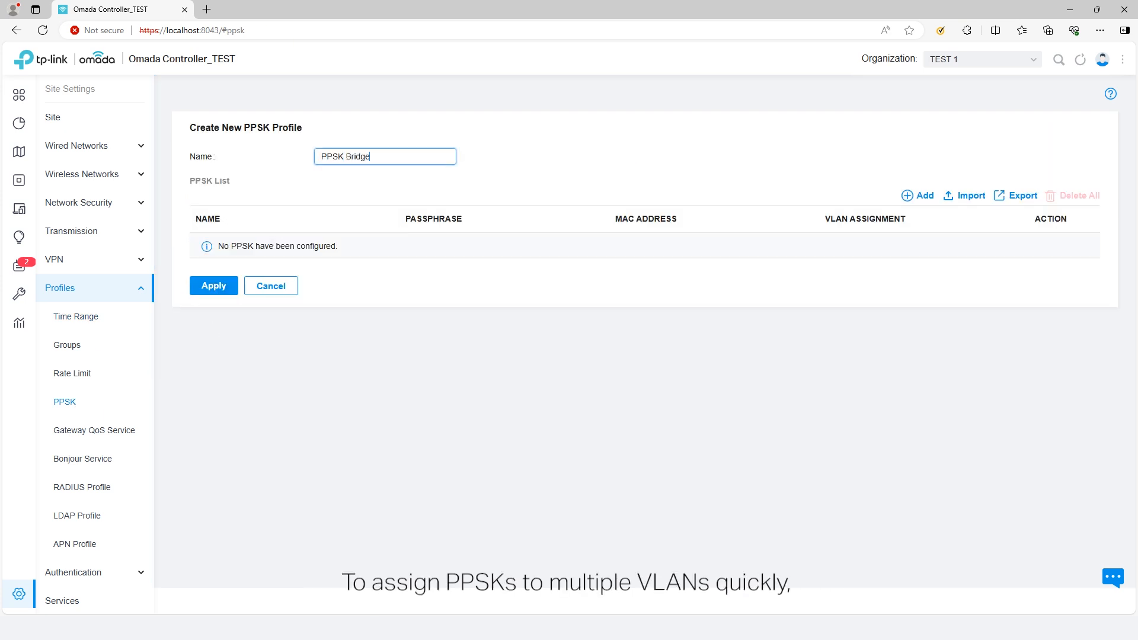
mouse_move(979, 204)
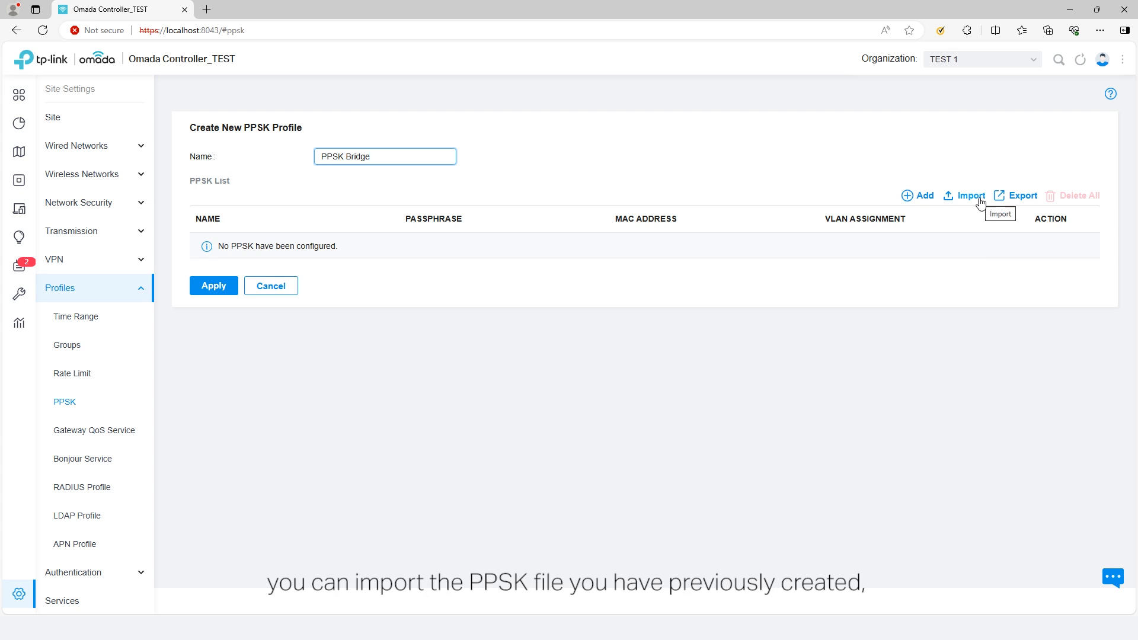
left_click(971, 195)
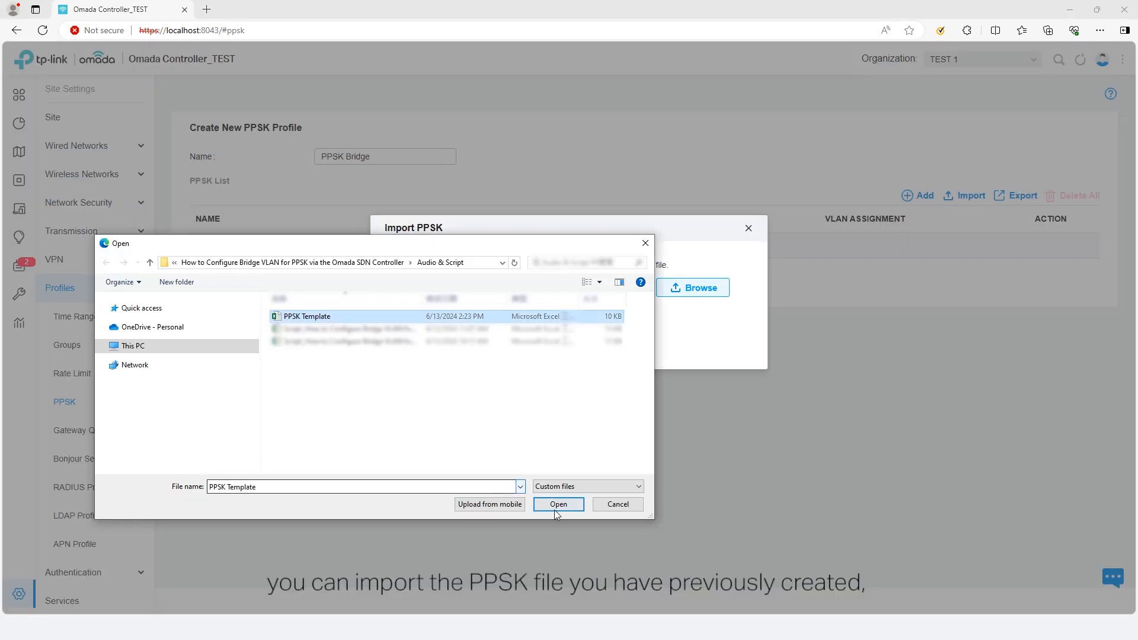
left_click(558, 505)
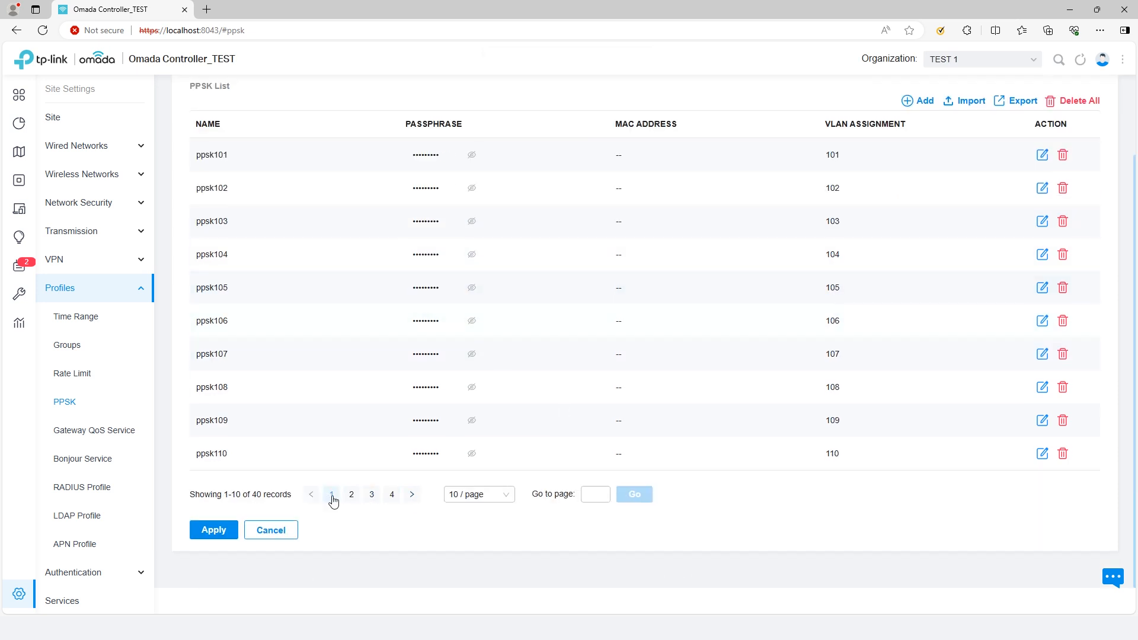
left_click(214, 528)
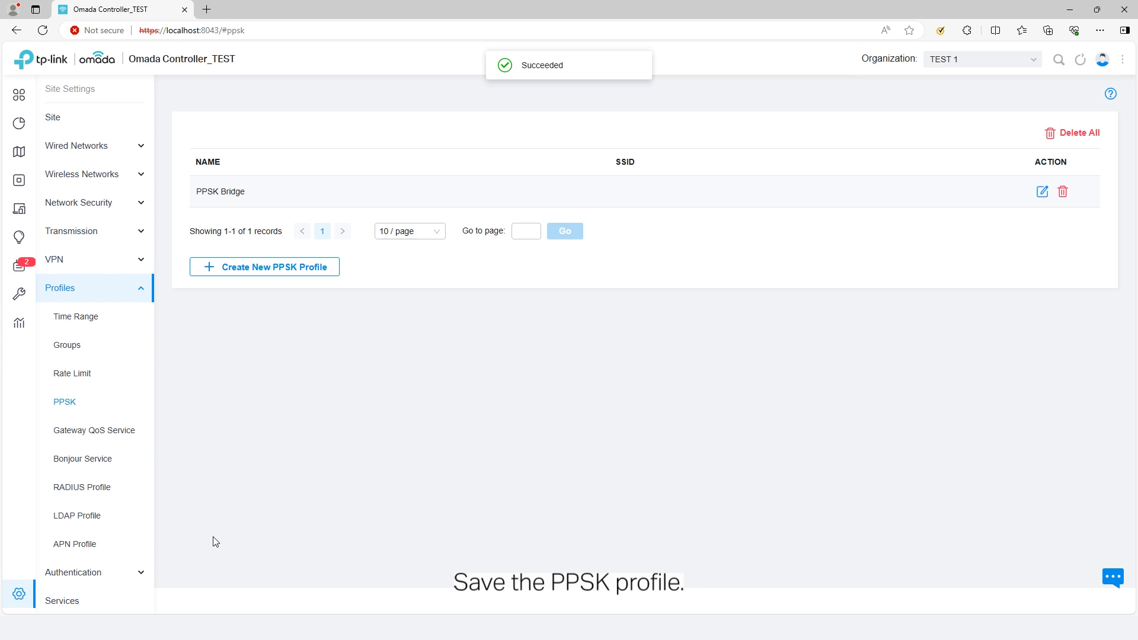
left_click(81, 173)
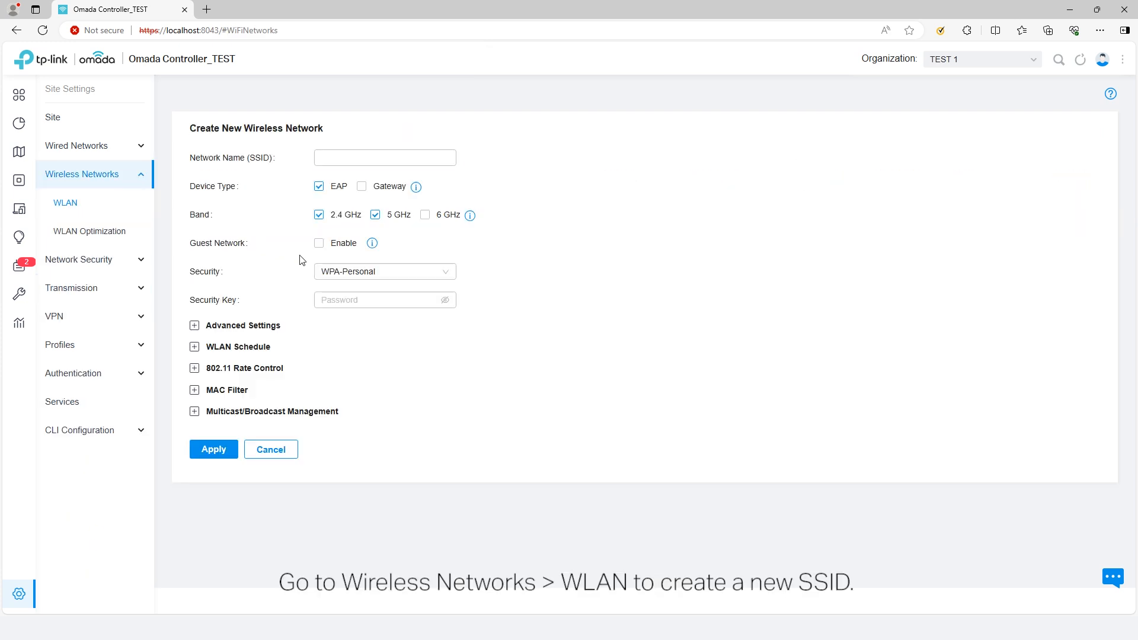
Step: Name the SSID PPSK Bridge, secure it with PPSK without RADIUS and attach the PPSK Bridge profile
type("PPSK")
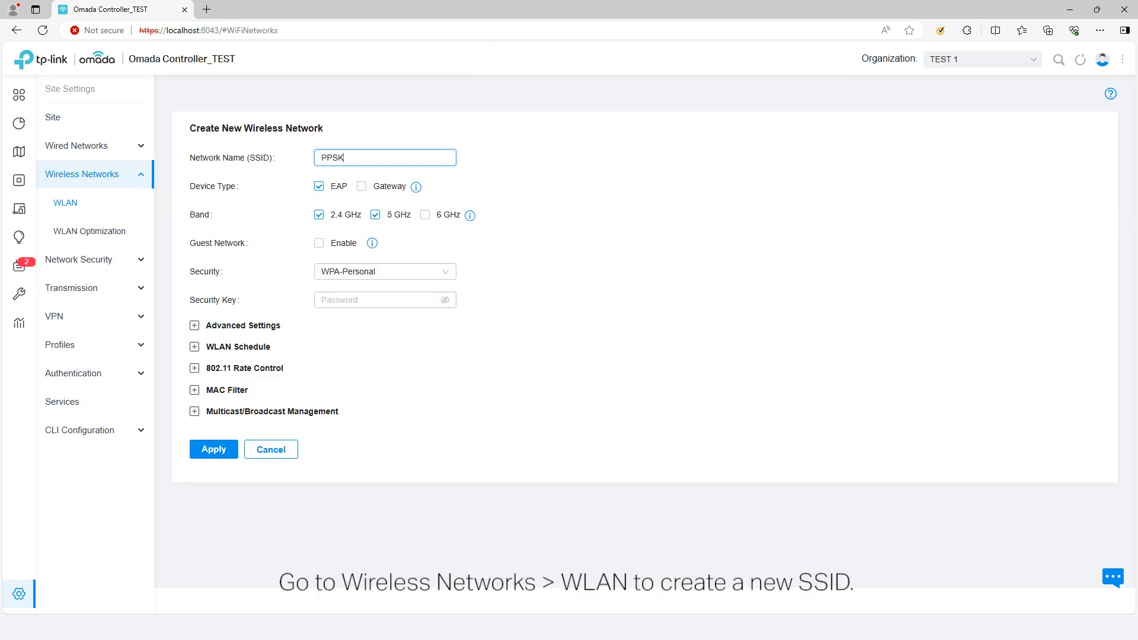
type("Bridge")
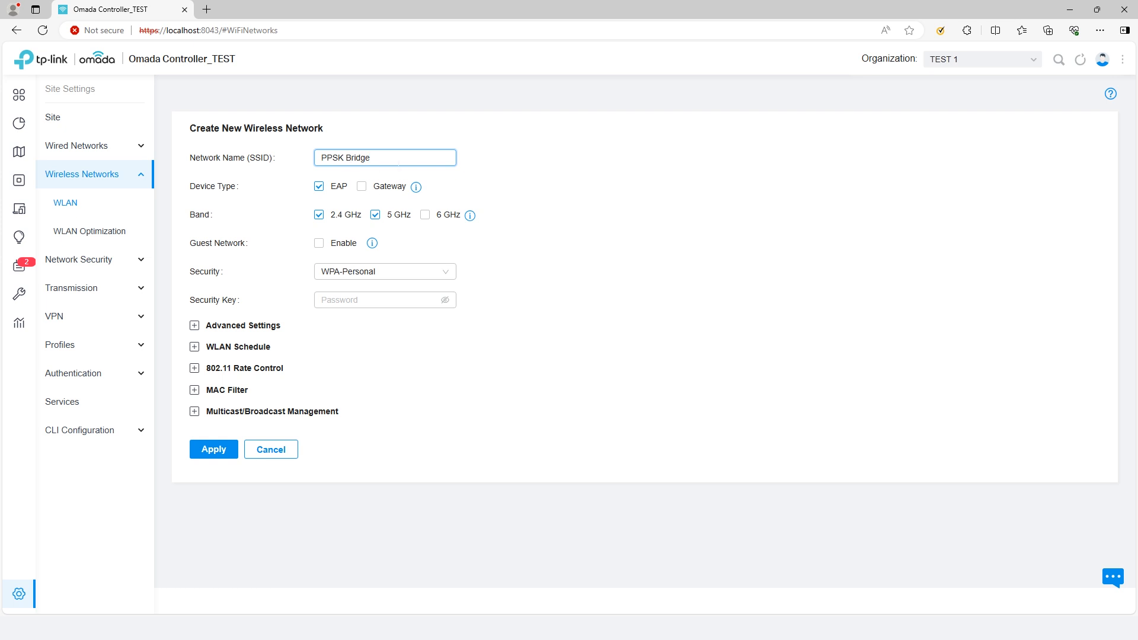
left_click(384, 270)
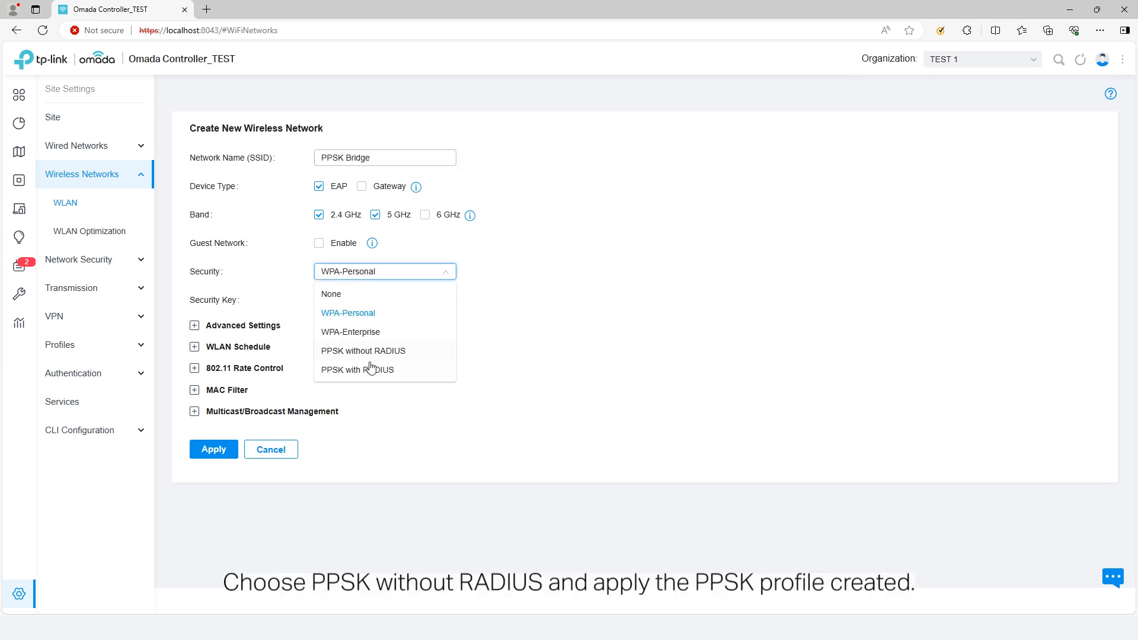
left_click(362, 350)
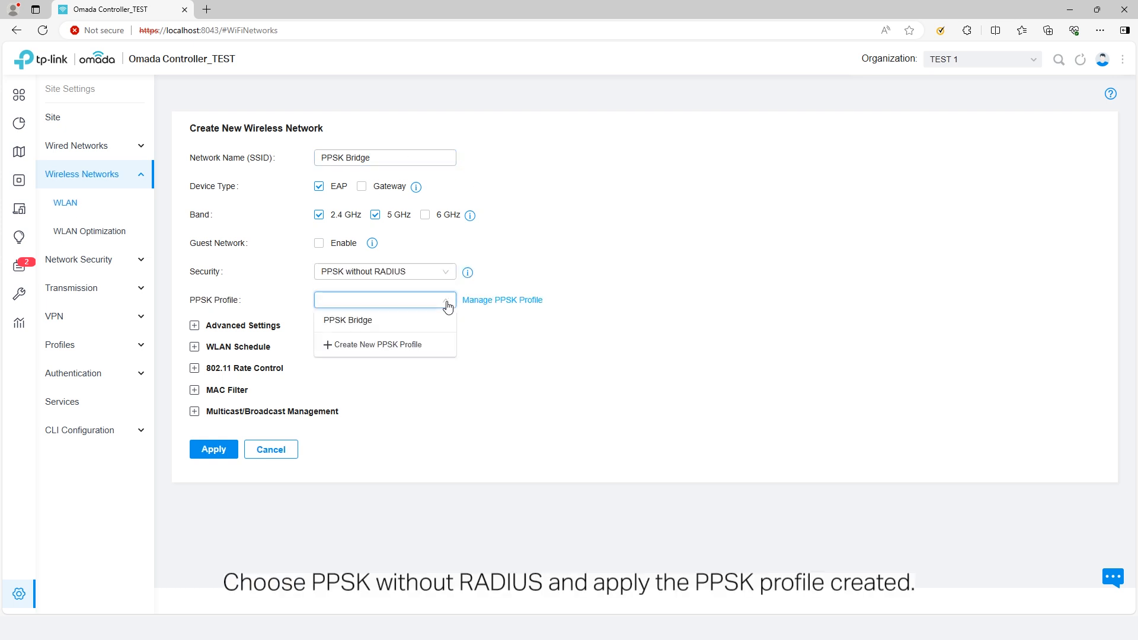
left_click(346, 320)
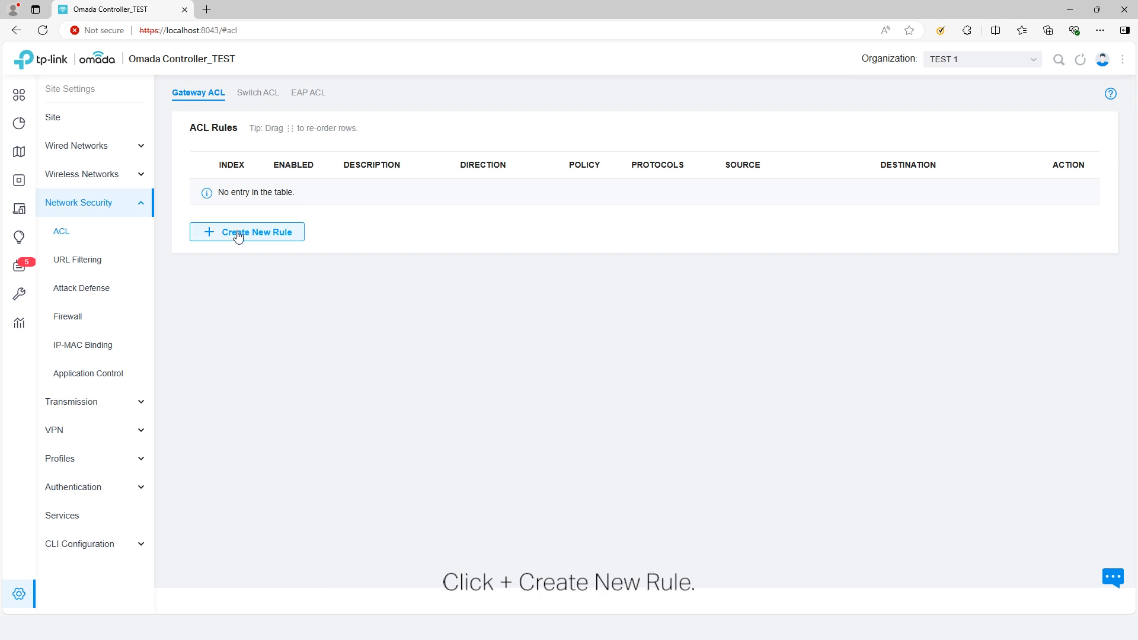
Step: Start a new gateway ACL rule with a VLAN Interface description and LAN-to-LAN direction
left_click(246, 232)
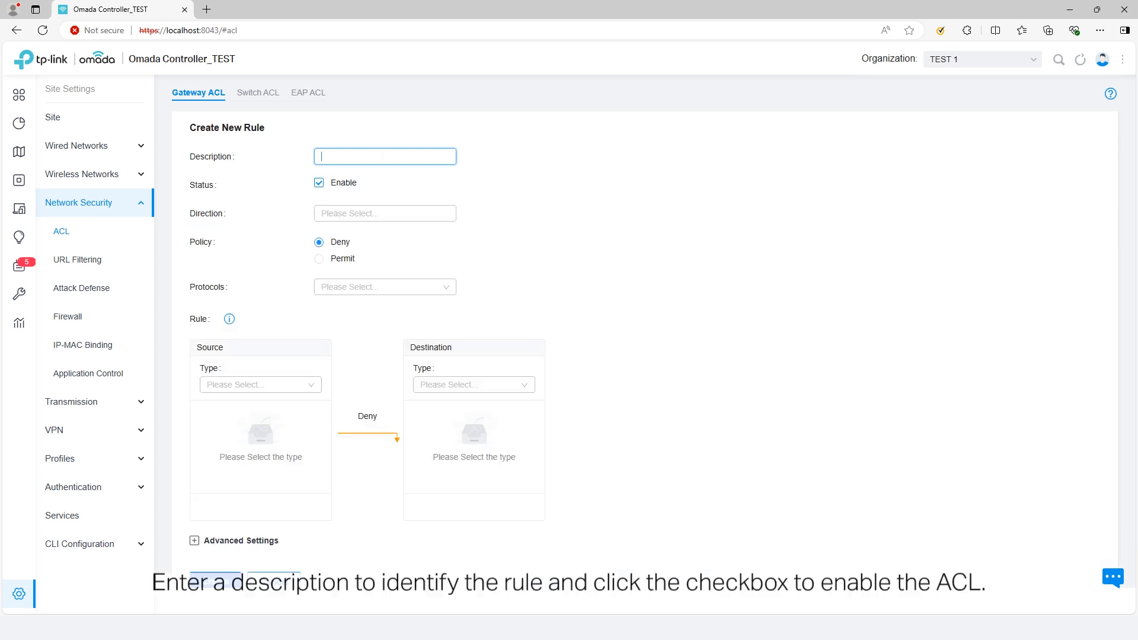
type("VLAN Interface 10 > 20")
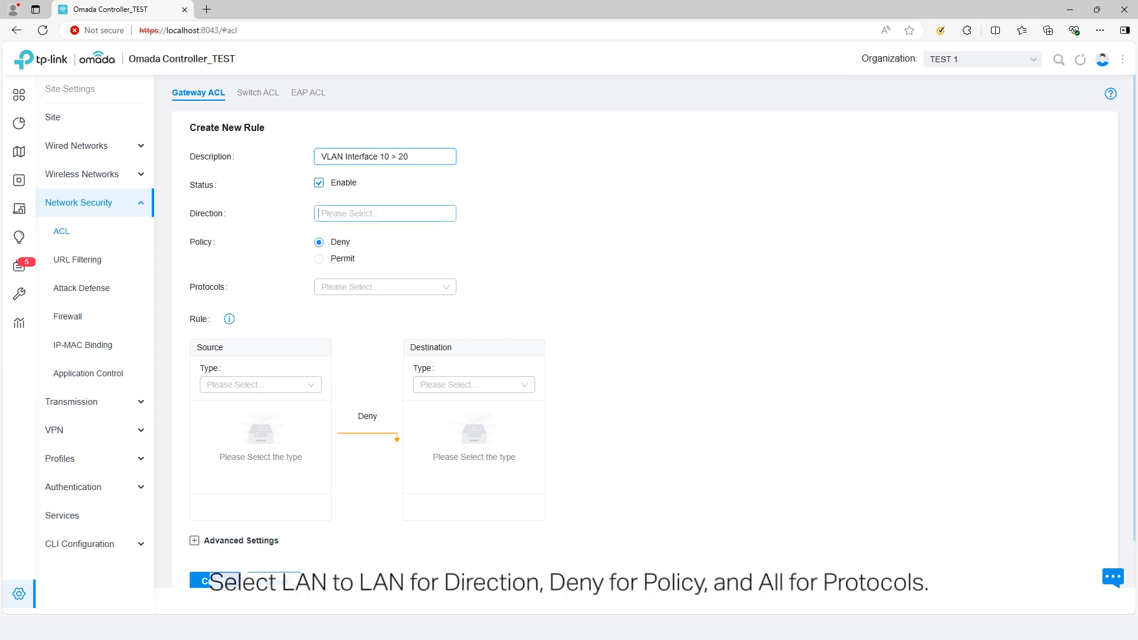
left_click(384, 213)
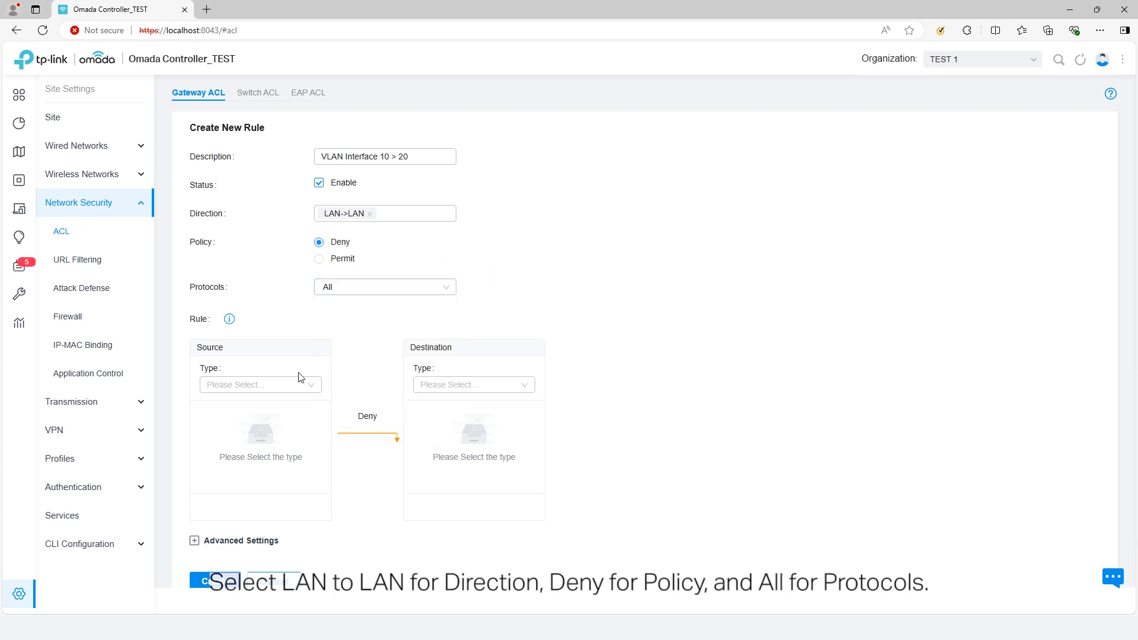
Step: Deny source network VLAN Interface 10 to destinations Default and VLAN Interface 20, and create the rule
left_click(258, 384)
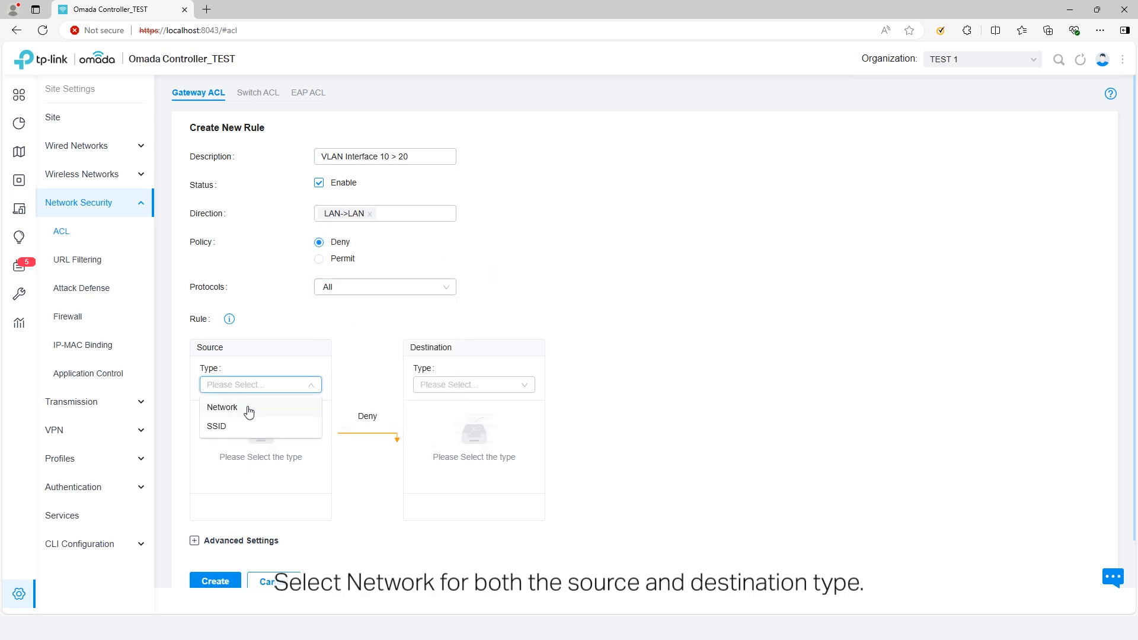
left_click(222, 408)
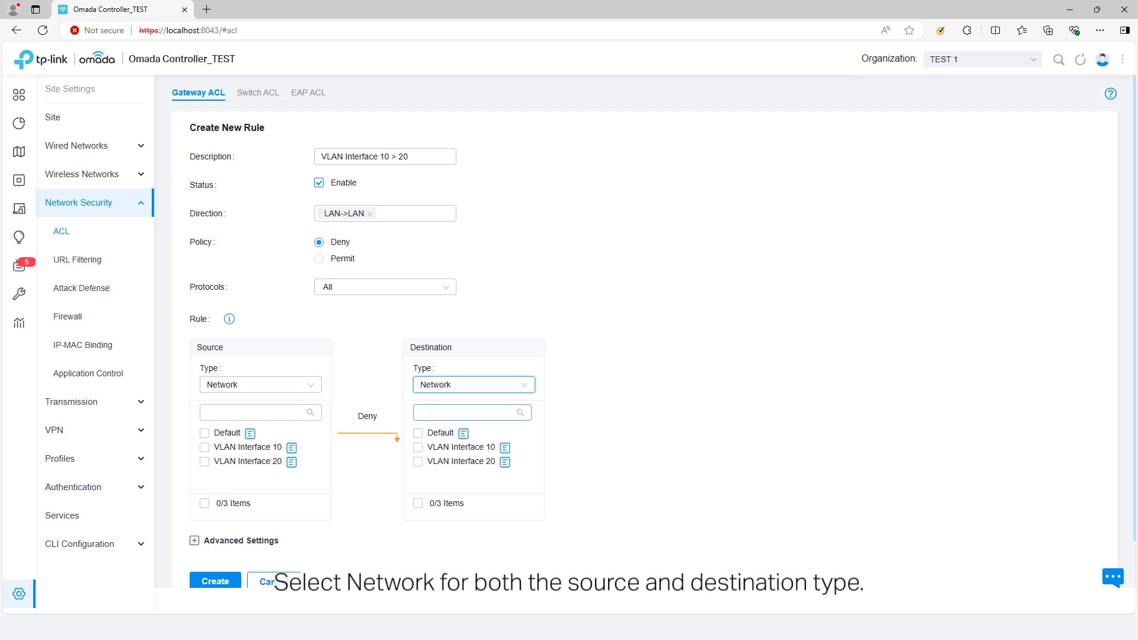
left_click(204, 446)
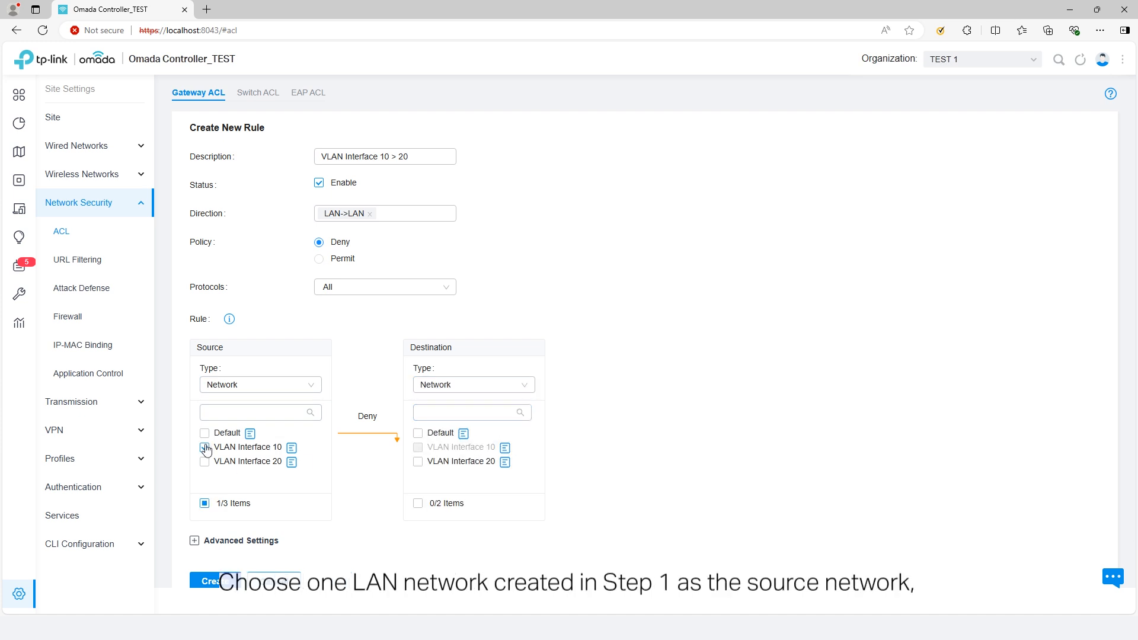
left_click(417, 432)
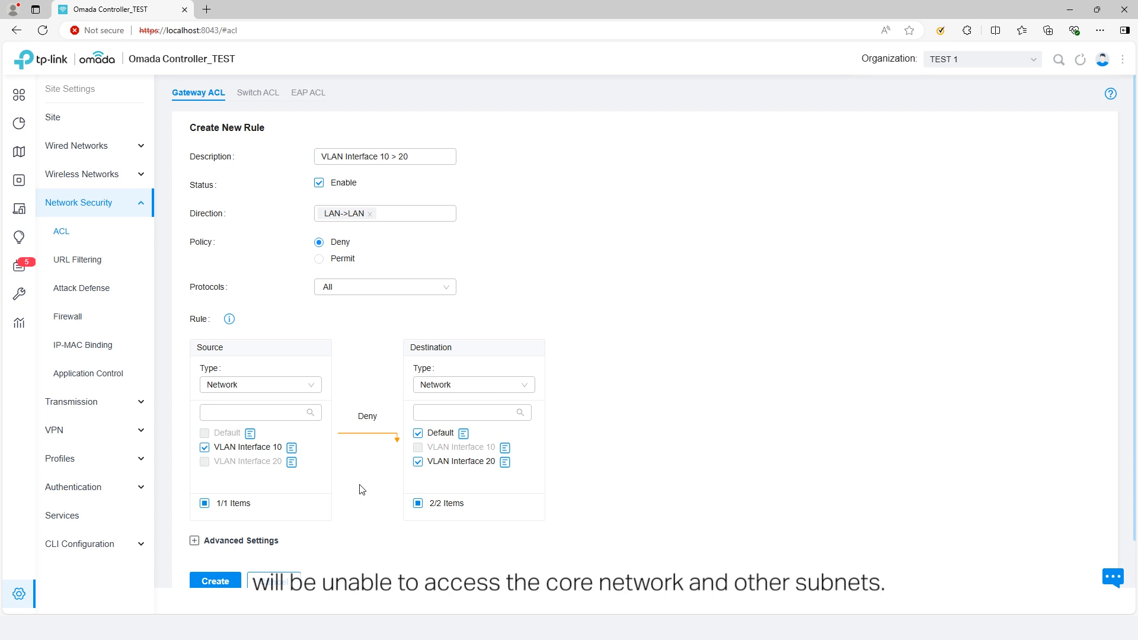
left_click(214, 581)
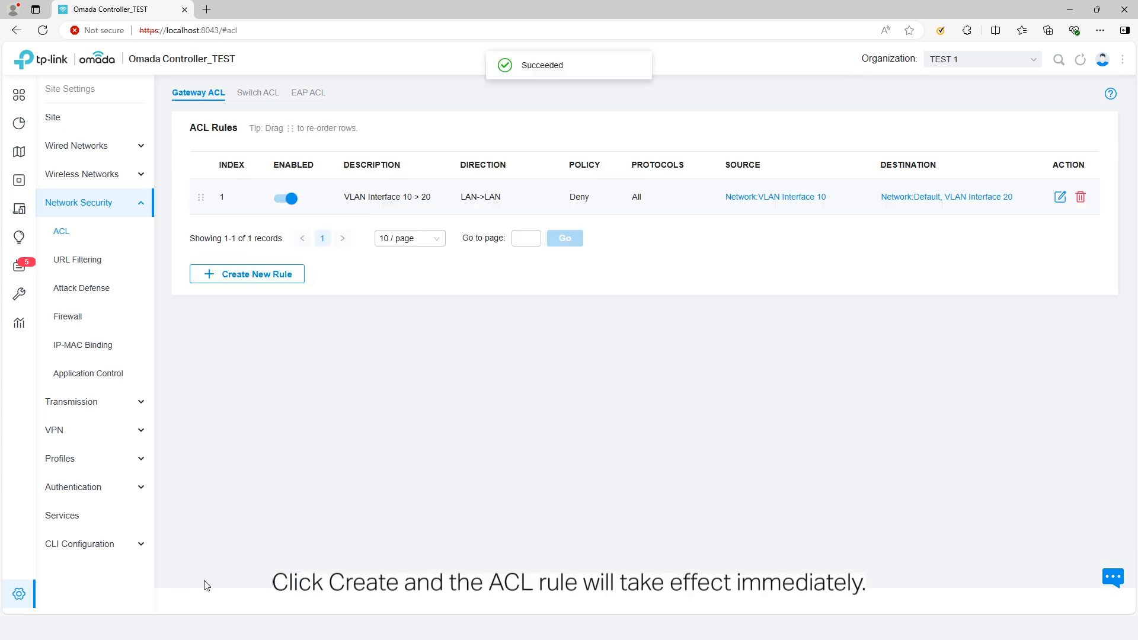
mouse_move(871, 342)
type("VLA")
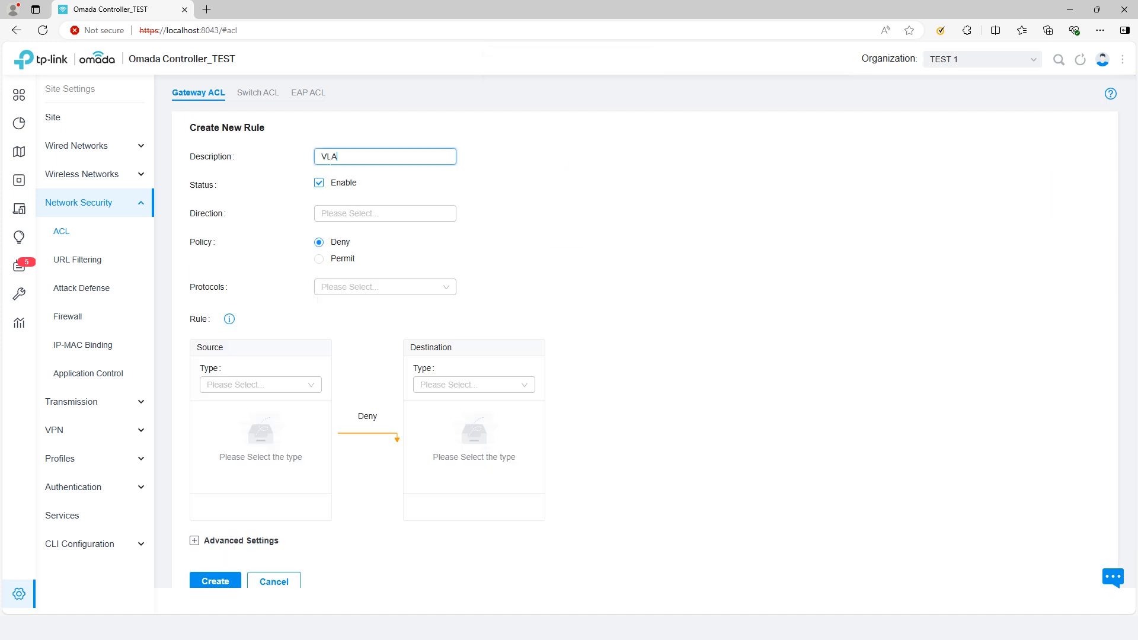
Step: Create the VLAN Interface 20 > 10 deny rule, LAN-to-LAN, all protocols, blocking VLAN Interface 10
left_click(384, 213)
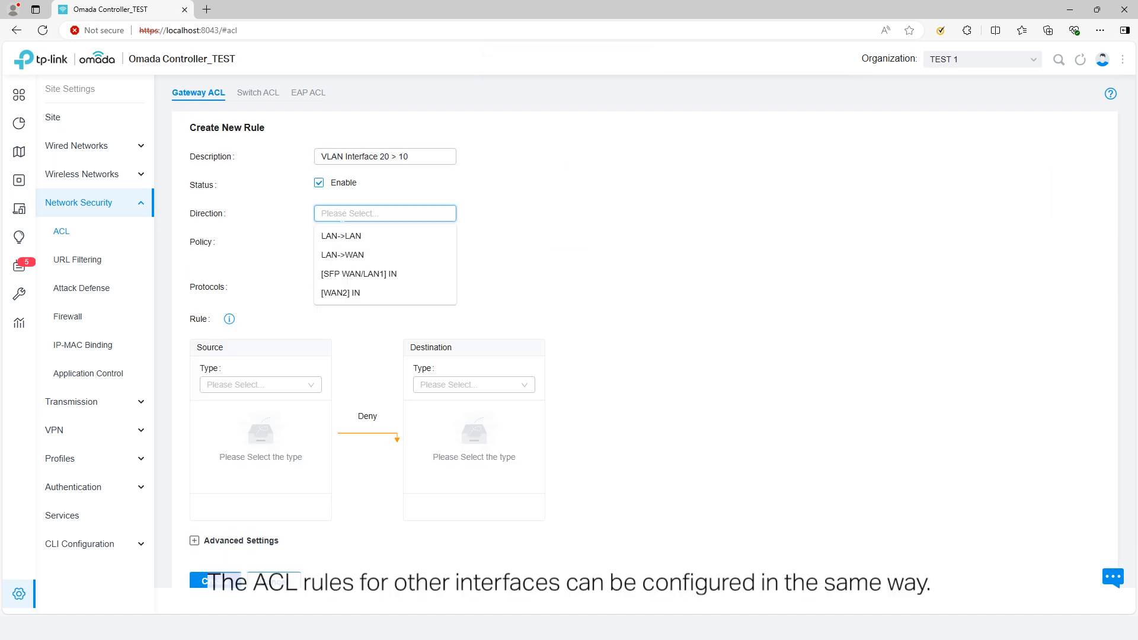
left_click(340, 236)
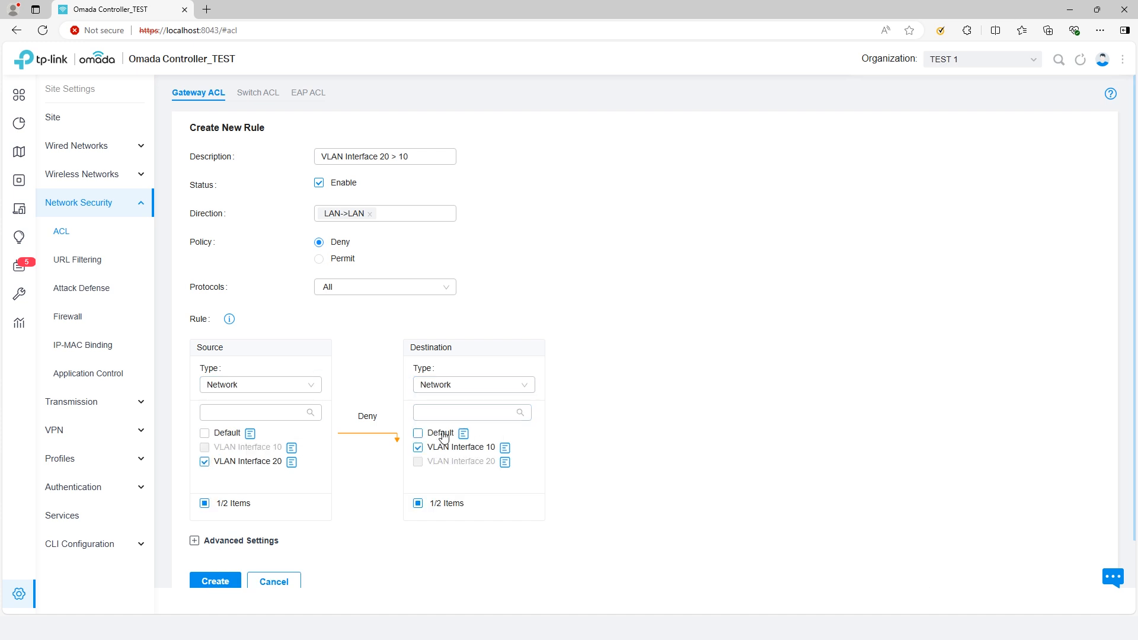
left_click(214, 581)
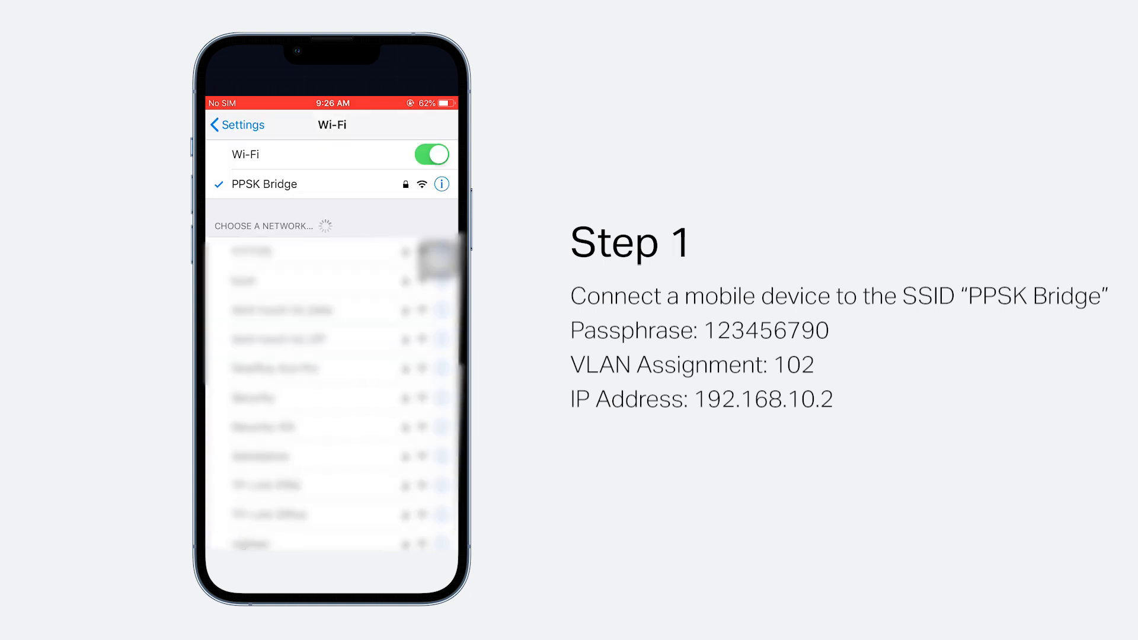
Step: Ping 192.168.10.3 from the phone, observe every request timing out, then stop the test
left_click(440, 183)
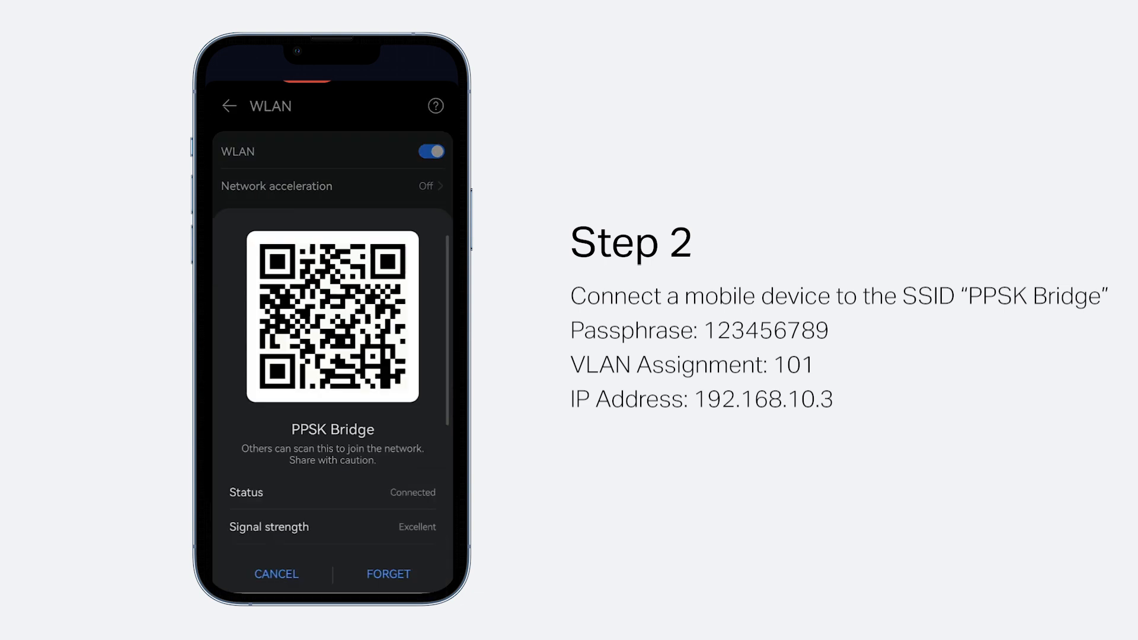
scroll("down", 3)
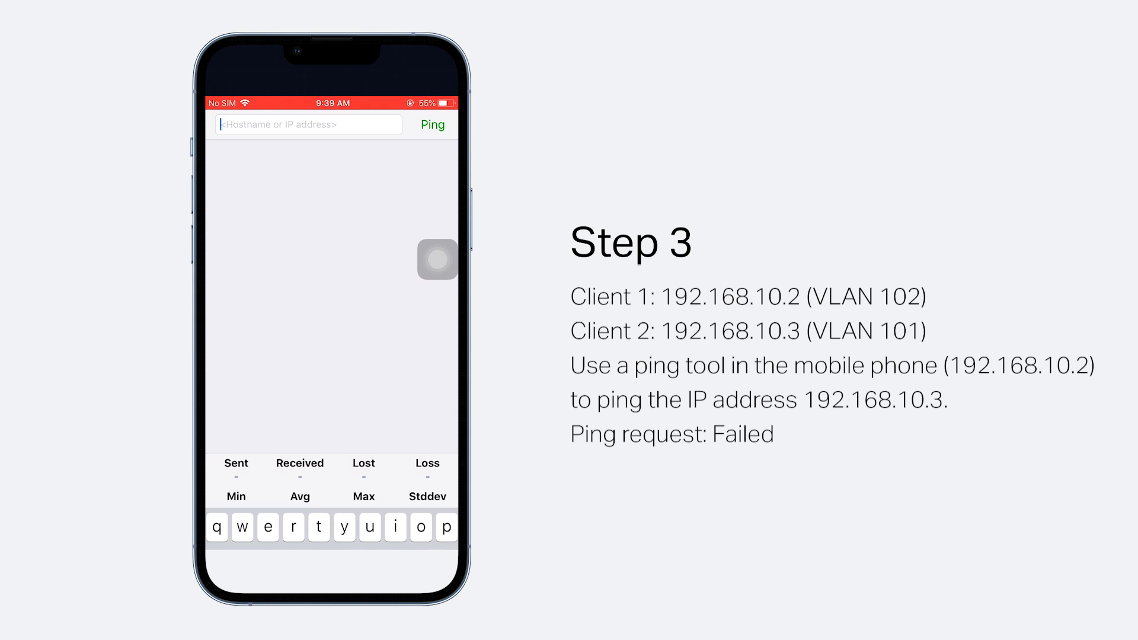
type("192.168.10.3")
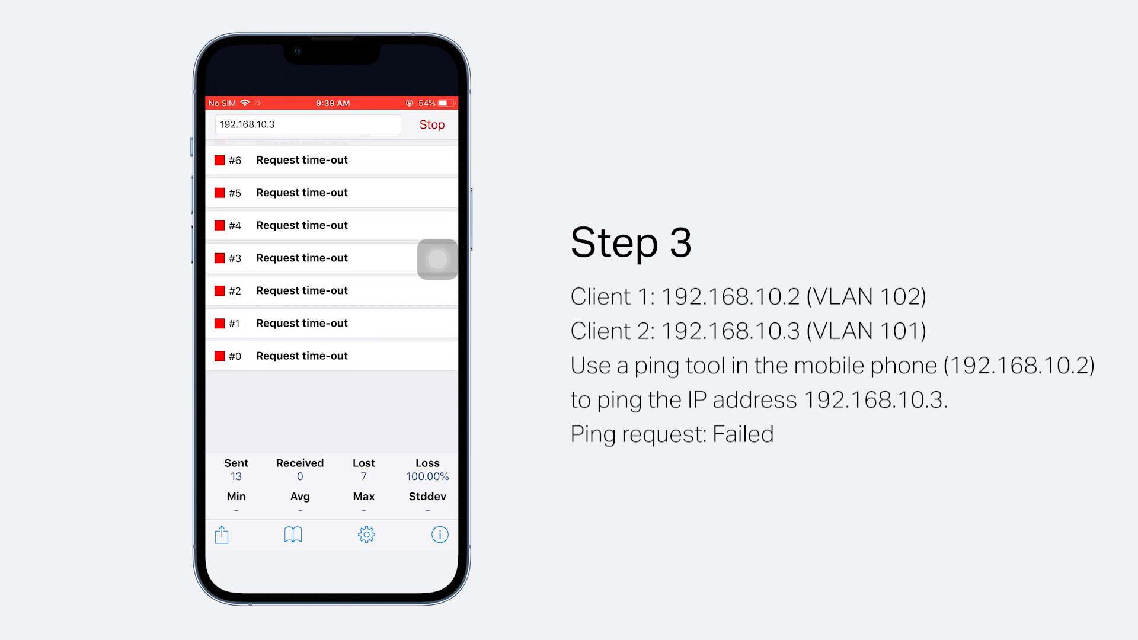
left_click(431, 125)
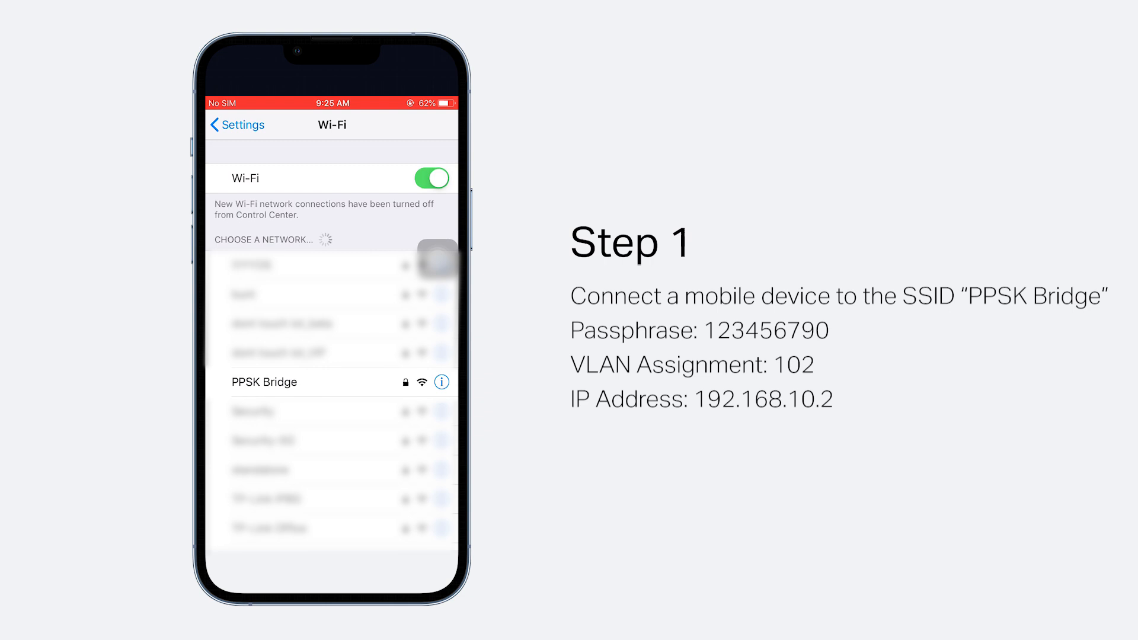
Step: Join the phone to the PPSK Bridge Wi-Fi network with the passphrase
left_click(287, 381)
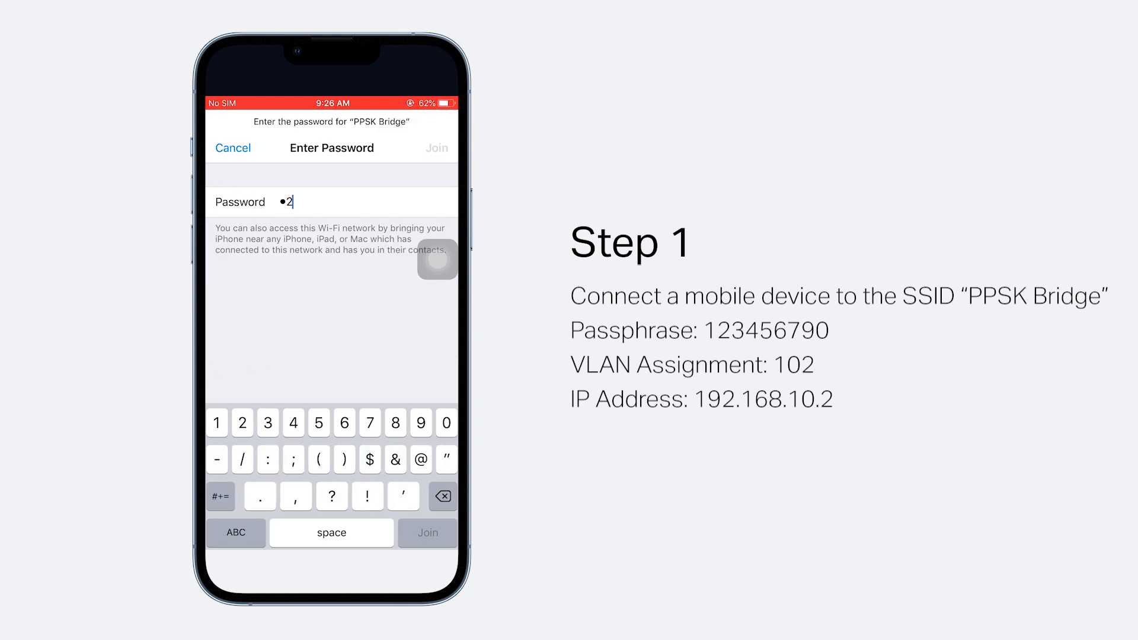
left_click(436, 147)
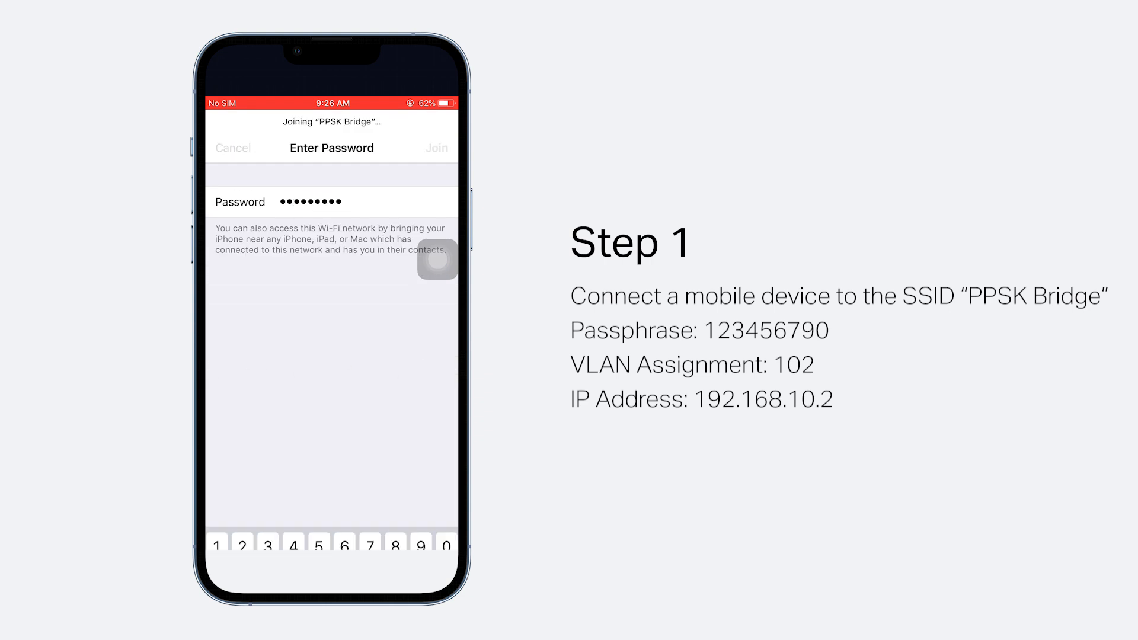
left_click(436, 147)
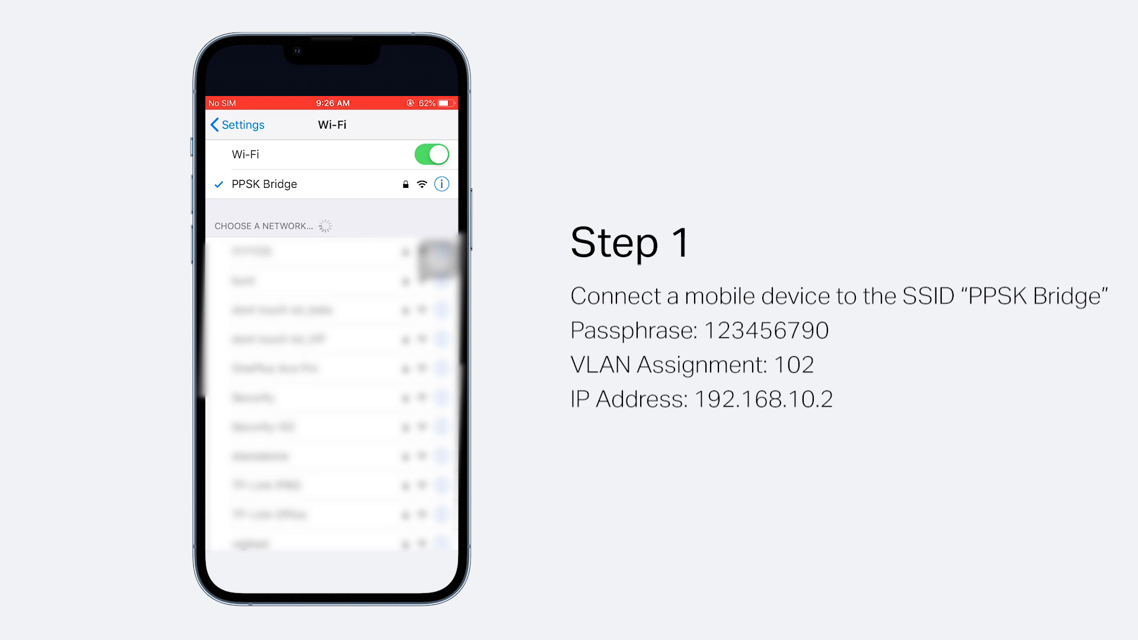
left_click(441, 184)
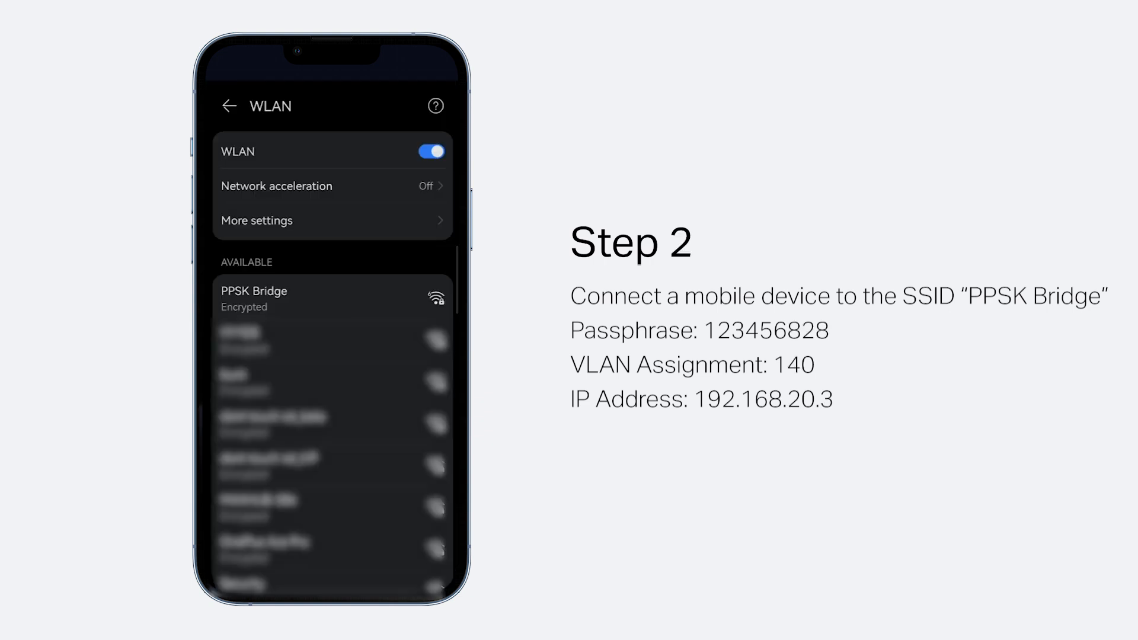
Step: Check the second phone received 192.168.20.3 on PPSK Bridge and ping that address
left_click(328, 298)
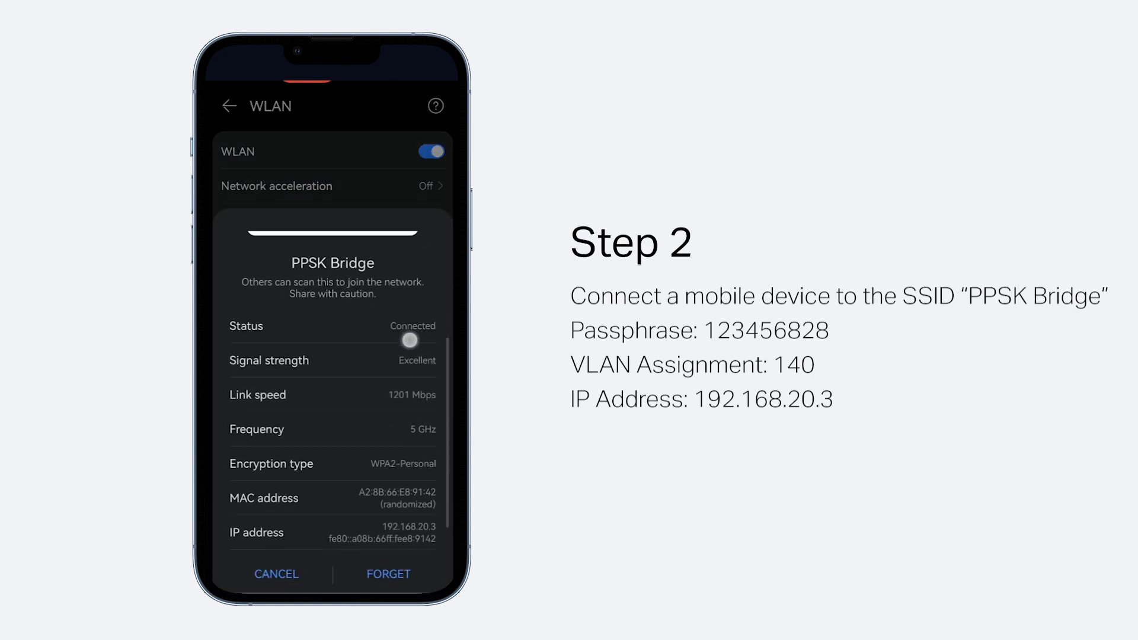
scroll("down", 3)
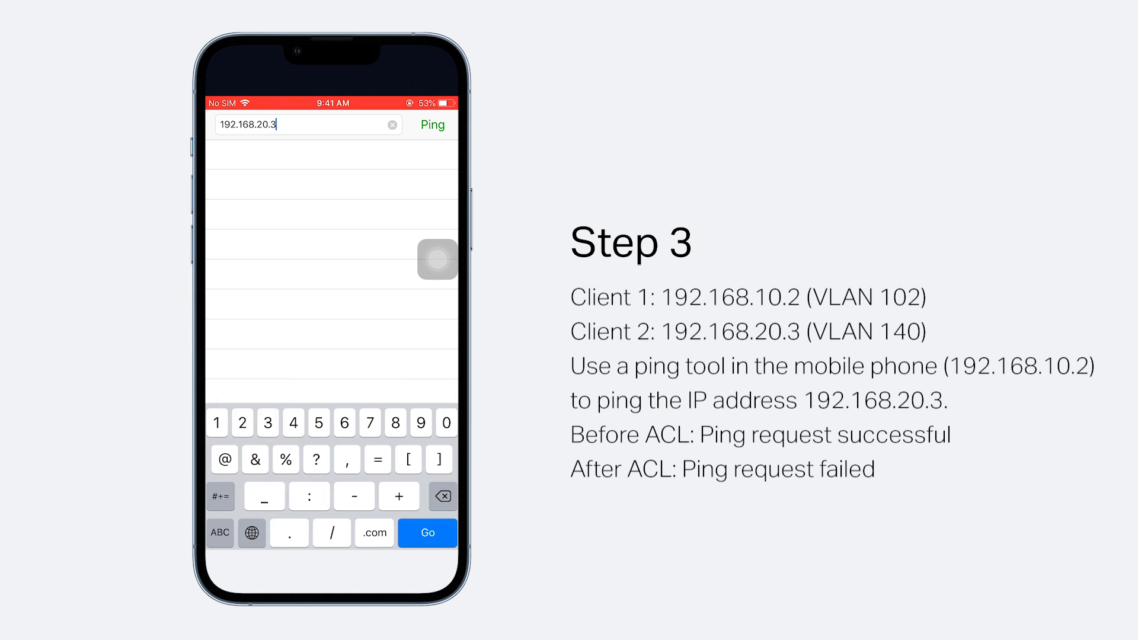
left_click(431, 125)
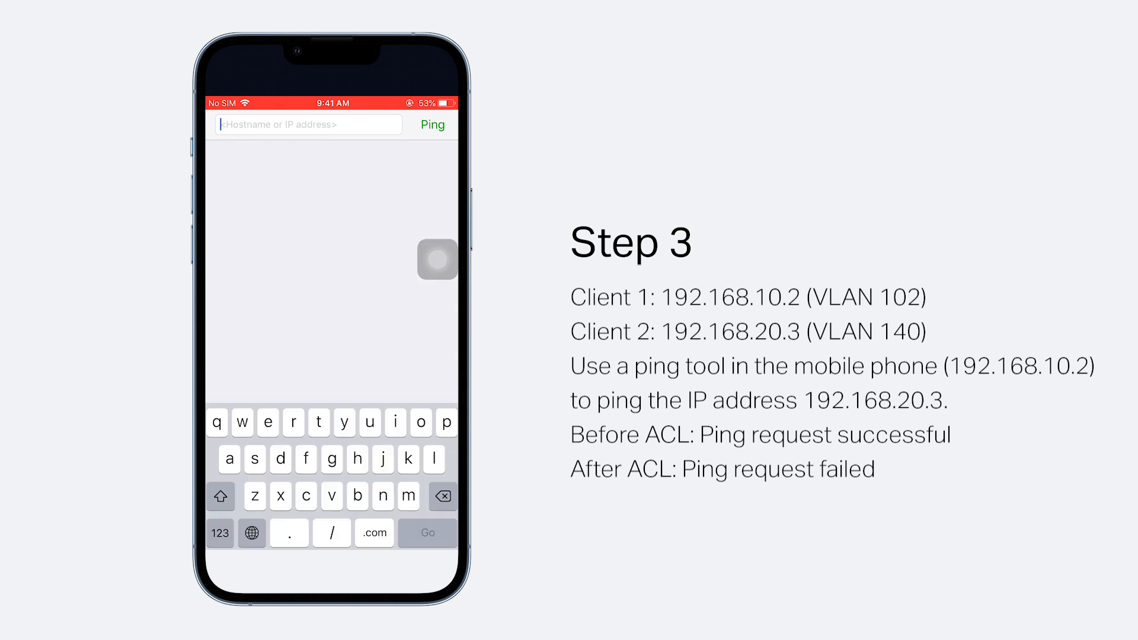
left_click(432, 125)
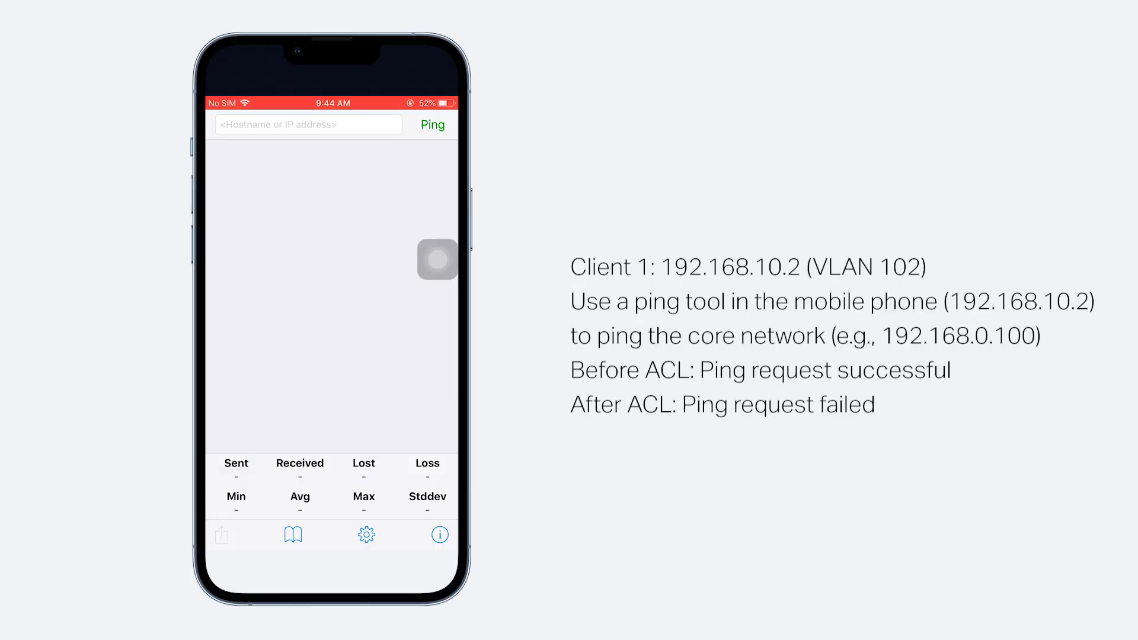
Step: Ping the core network host 192.168.0.100 and receive replies with 0% loss
type("192.168.0.100")
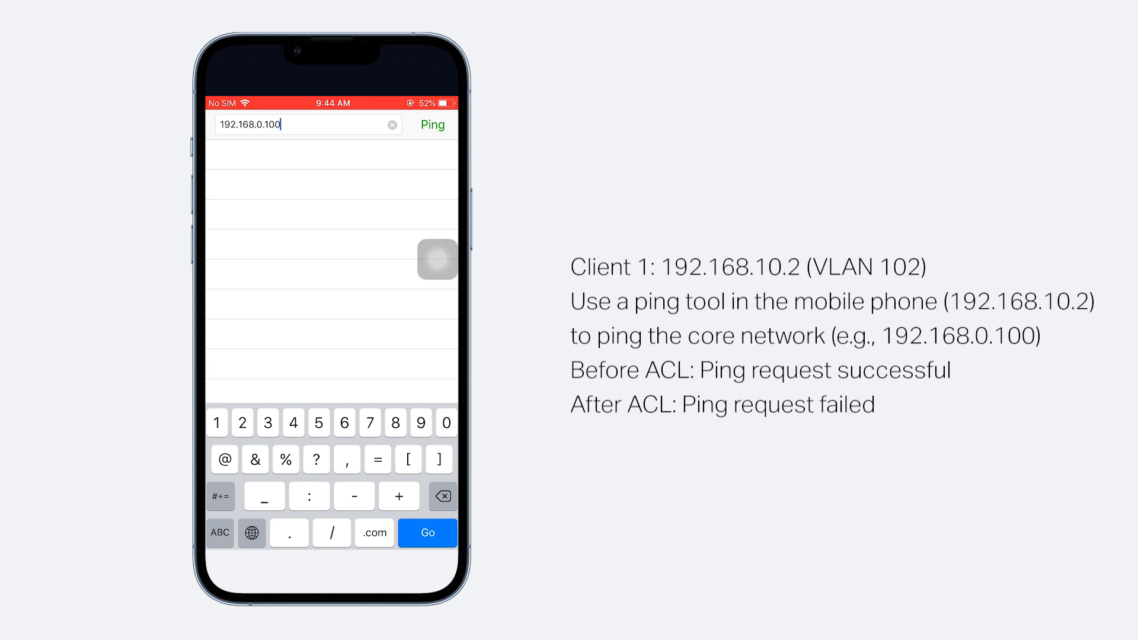
left_click(431, 125)
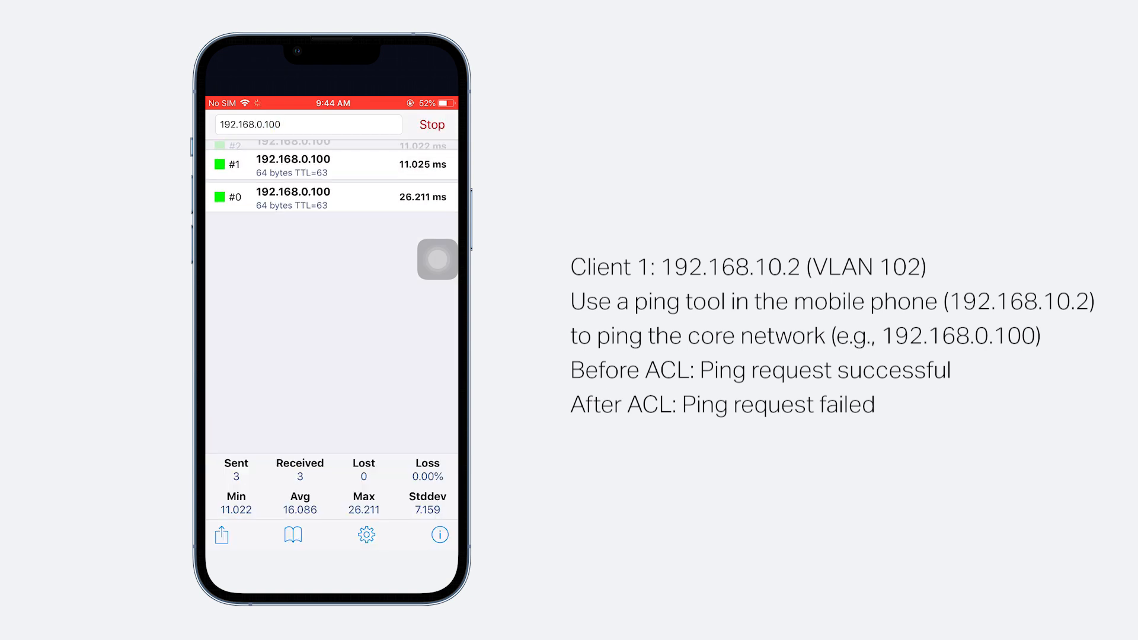